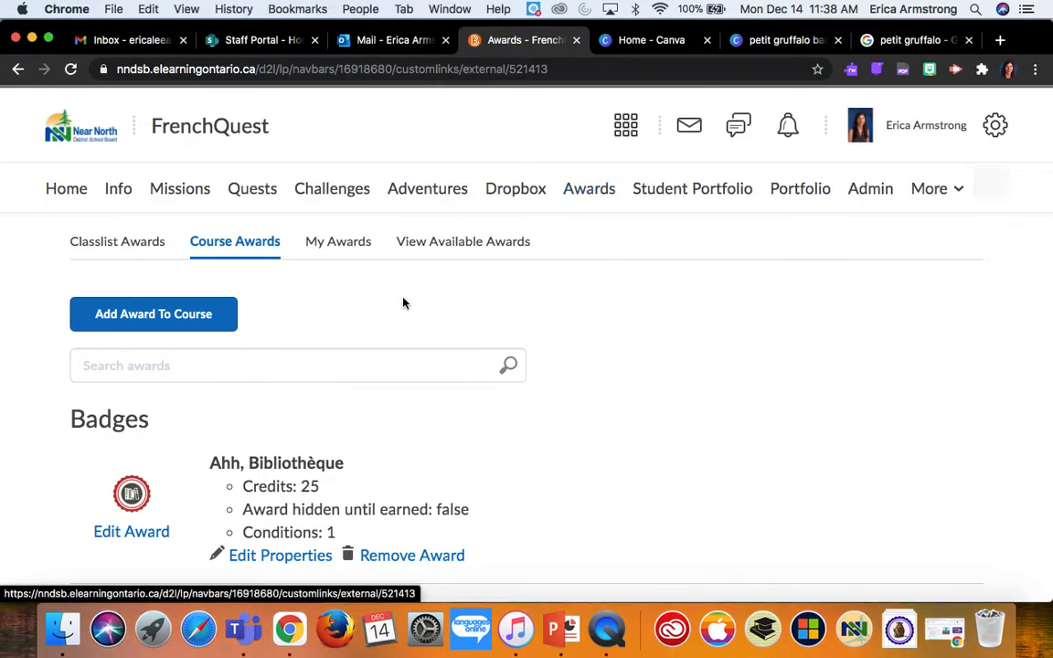
{"action": "mouse_move", "coordinate": [424, 391]}
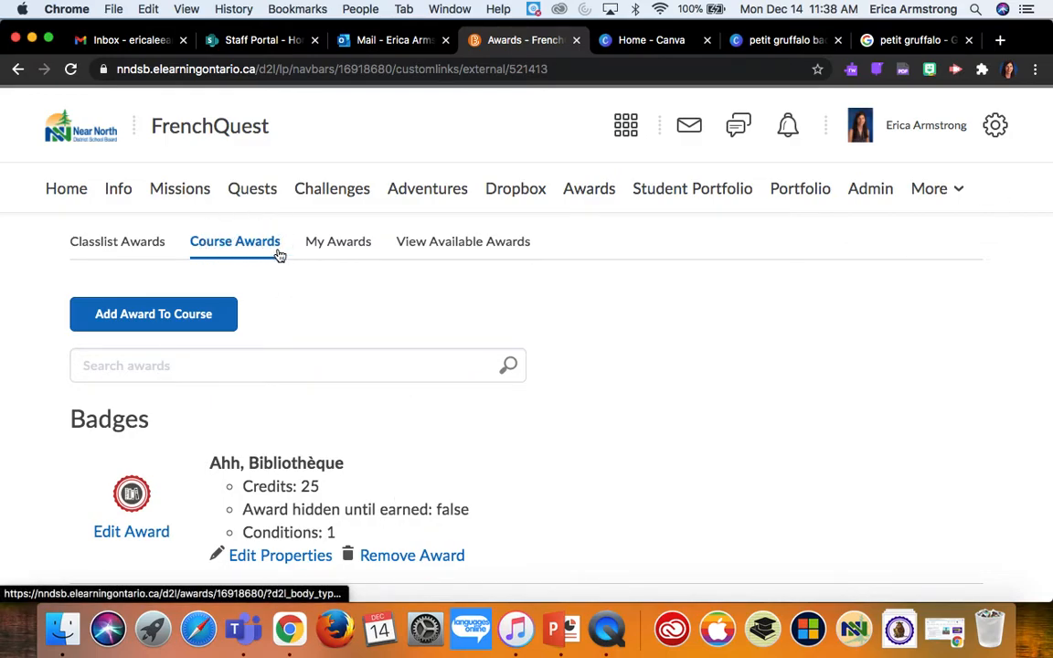
{"action": "mouse_move", "coordinate": [244, 260]}
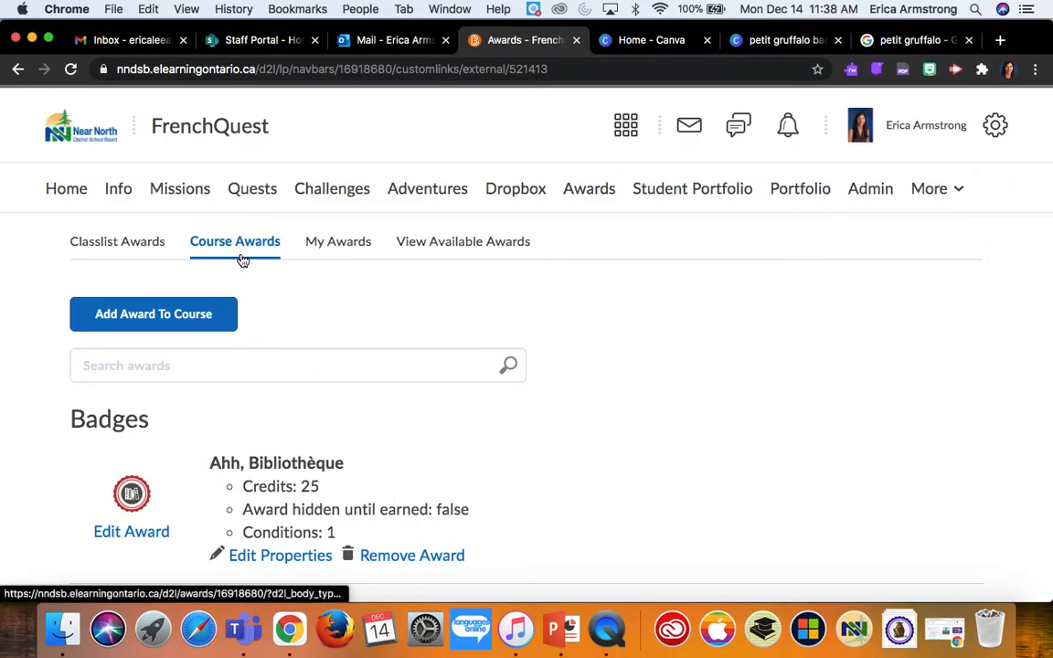
Start creating a brand-new course award and name it 'Le petit Gruffalo'
{"action": "scroll", "scroll_direction": "down", "scroll_amount": 3}
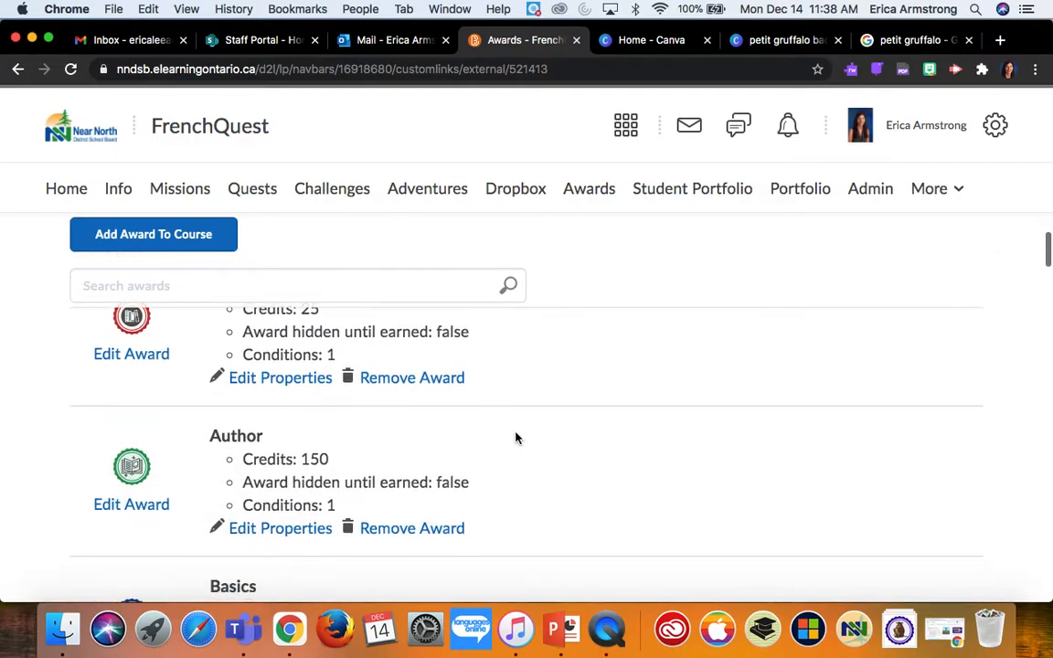
{"action": "scroll", "scroll_direction": "down", "scroll_amount": 3}
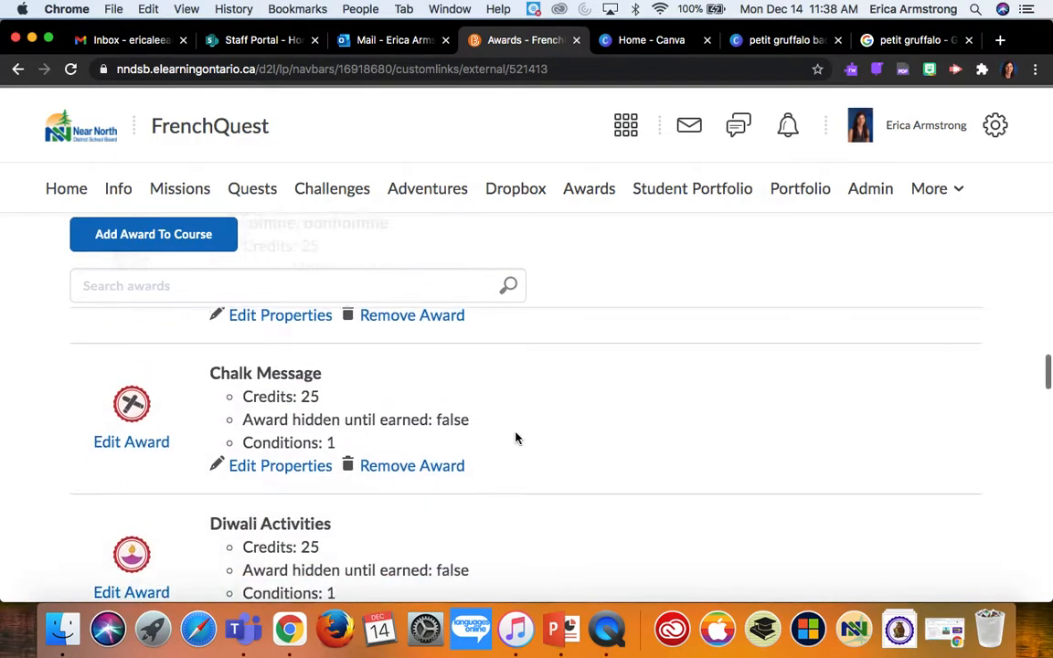
{"action": "scroll", "scroll_direction": "down", "scroll_amount": 3}
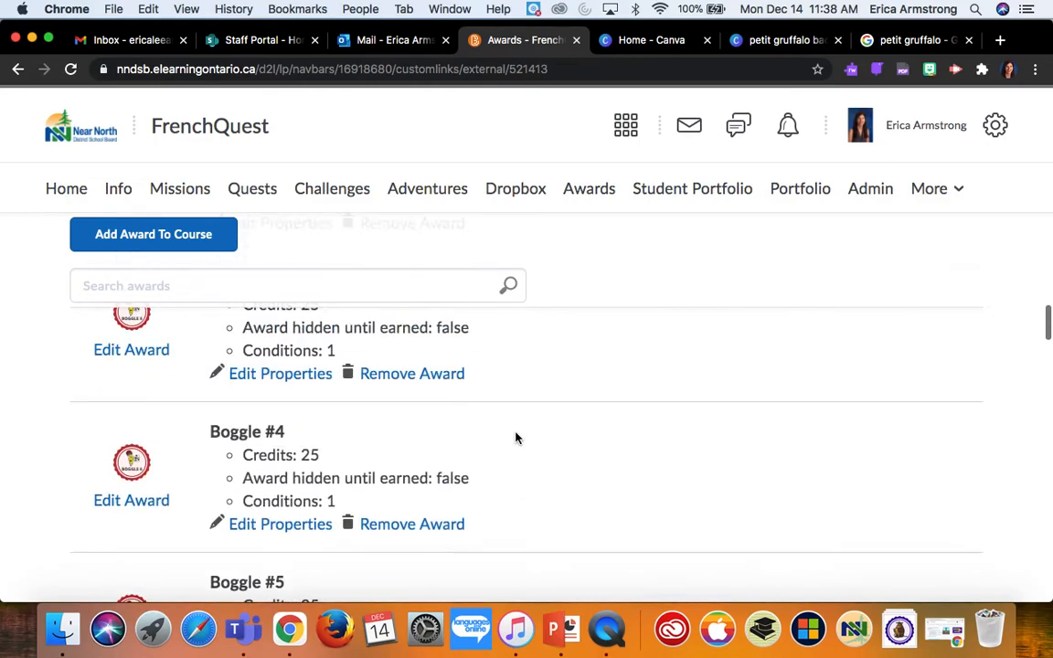
{"action": "scroll", "scroll_direction": "up", "scroll_amount": 3}
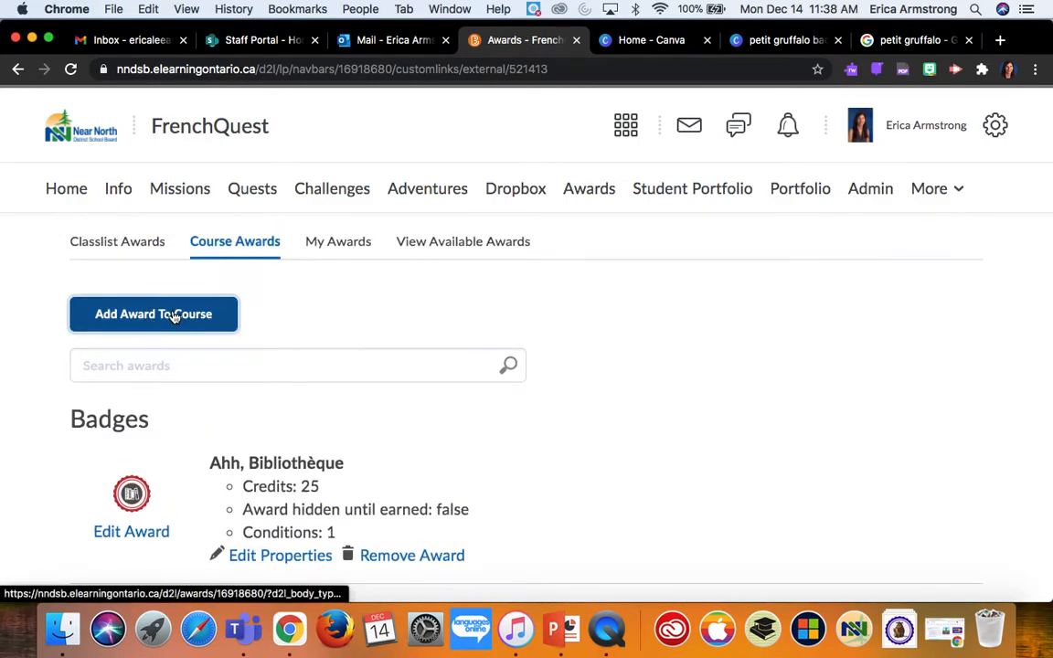
{"action": "left_click", "coordinate": [153, 315]}
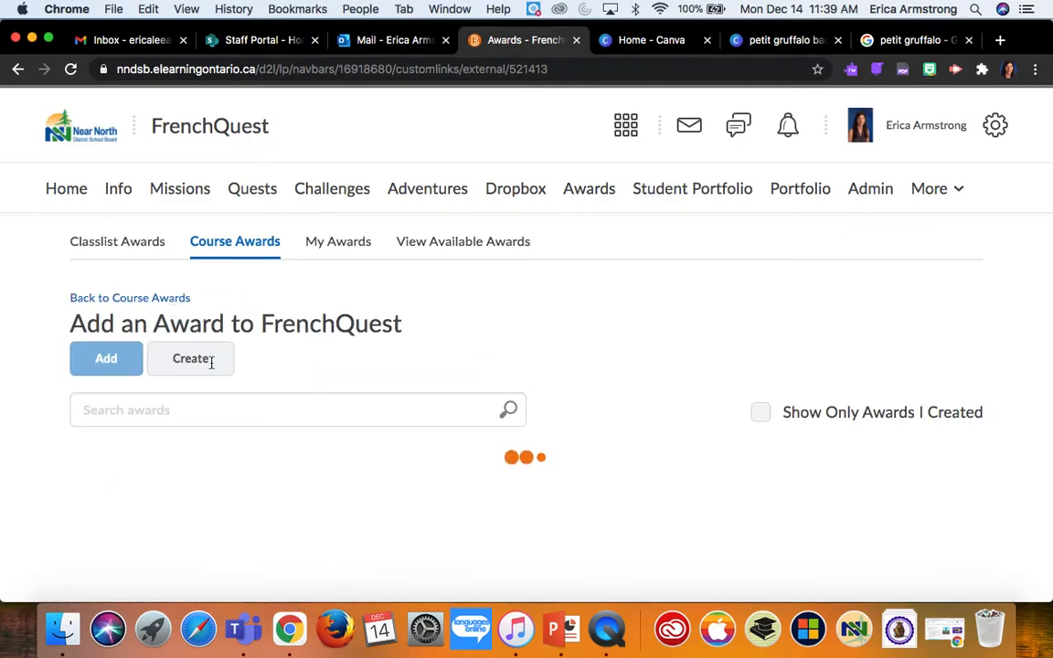
{"action": "left_click", "coordinate": [190, 358]}
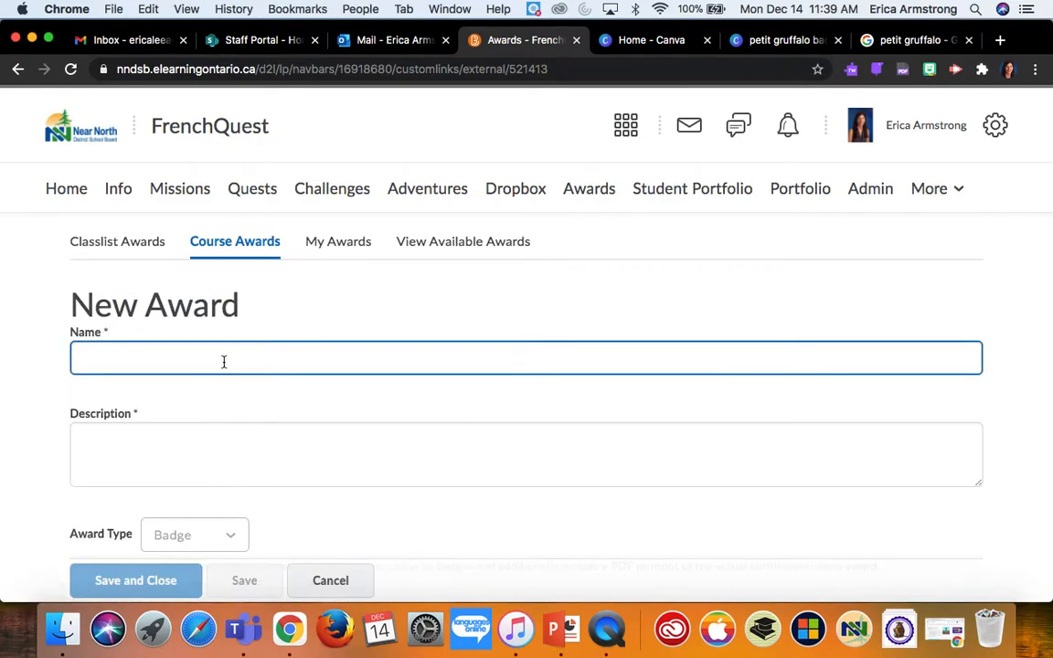
{"action": "type", "text": "Le petit"}
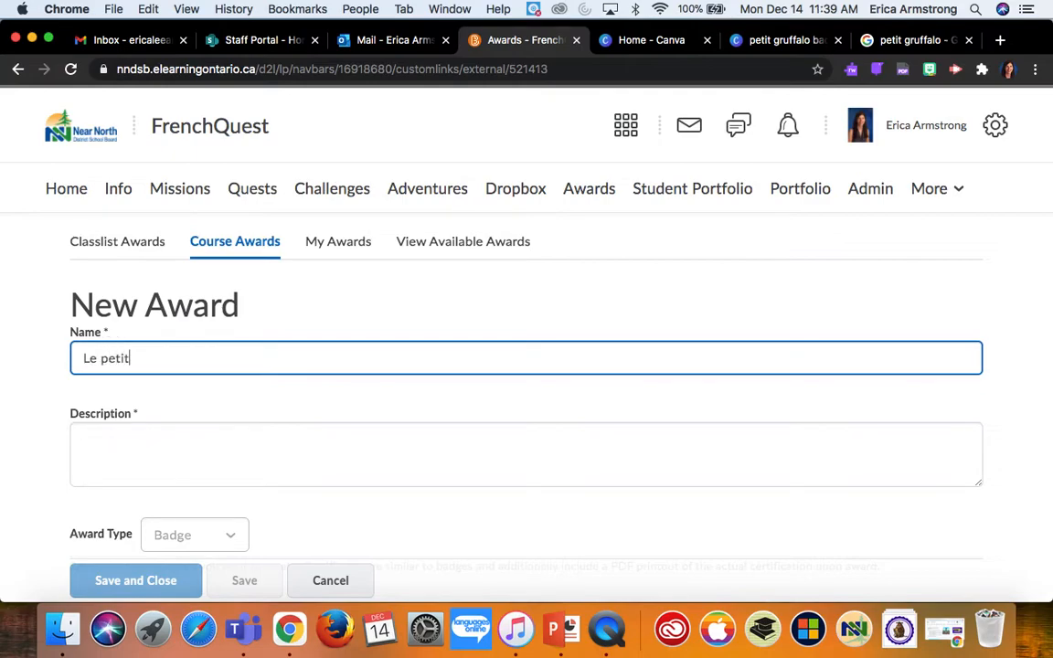
{"action": "type", "text": "Gruffalo"}
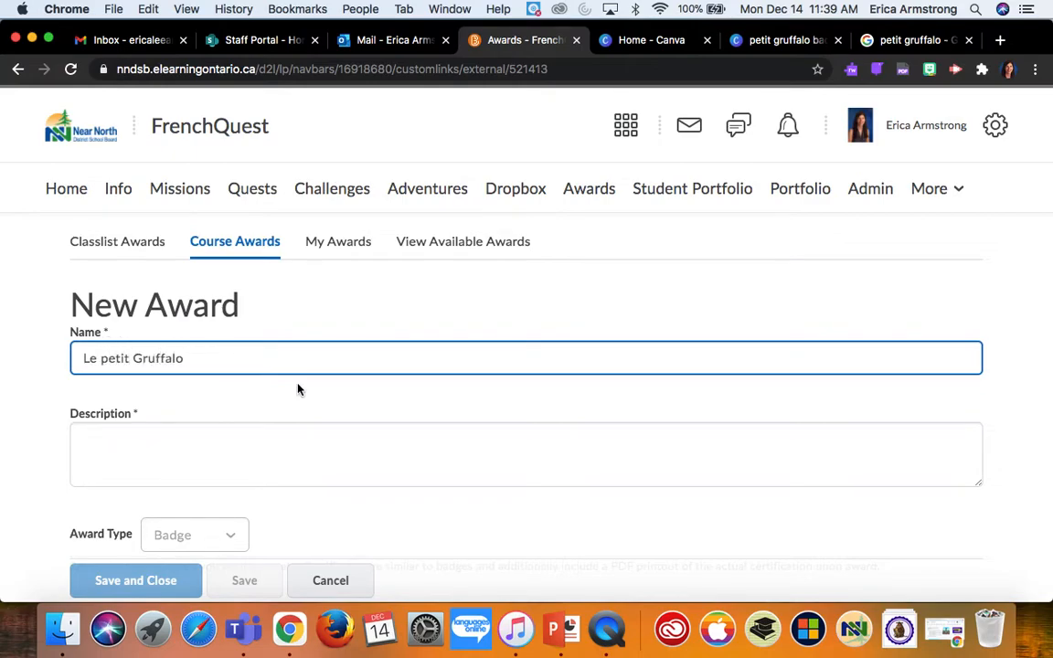
Enter the description: complete the watch & listen challenge to earn this badge
{"action": "scroll", "scroll_direction": "down", "scroll_amount": 3}
{"action": "type", "text": "Complete the"}
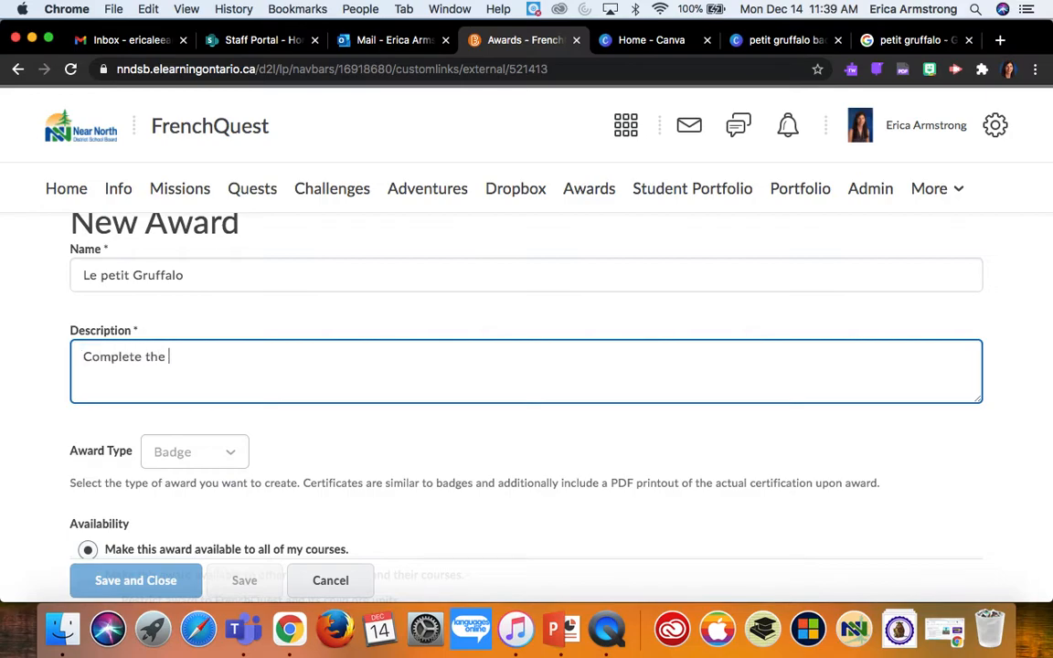
{"action": "type", "text": "le petit"}
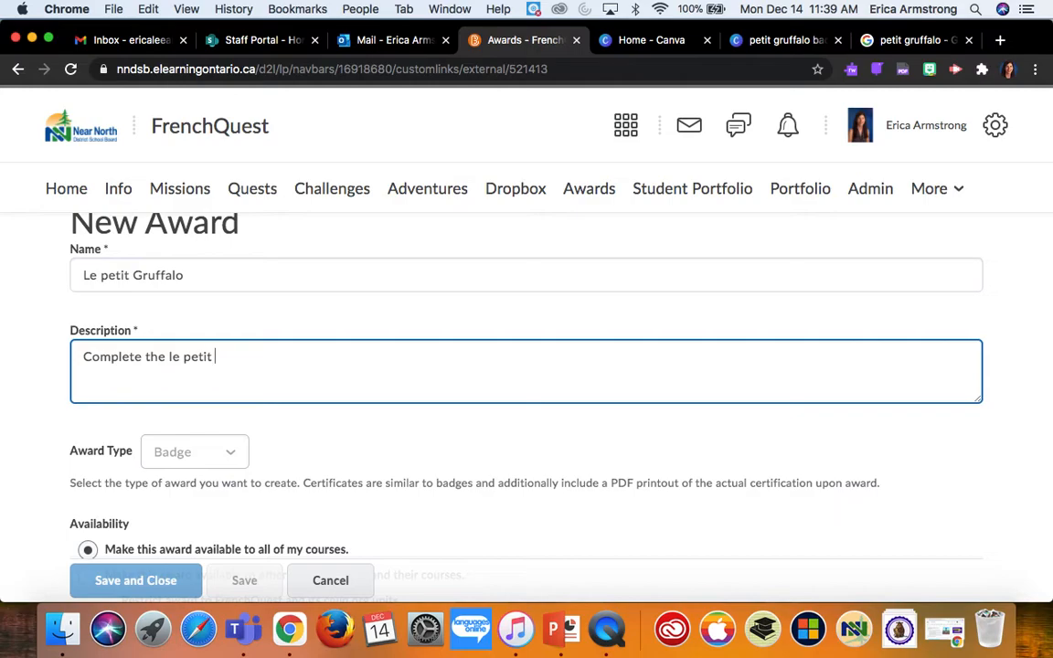
{"action": "type", "text": "Gruffalo"}
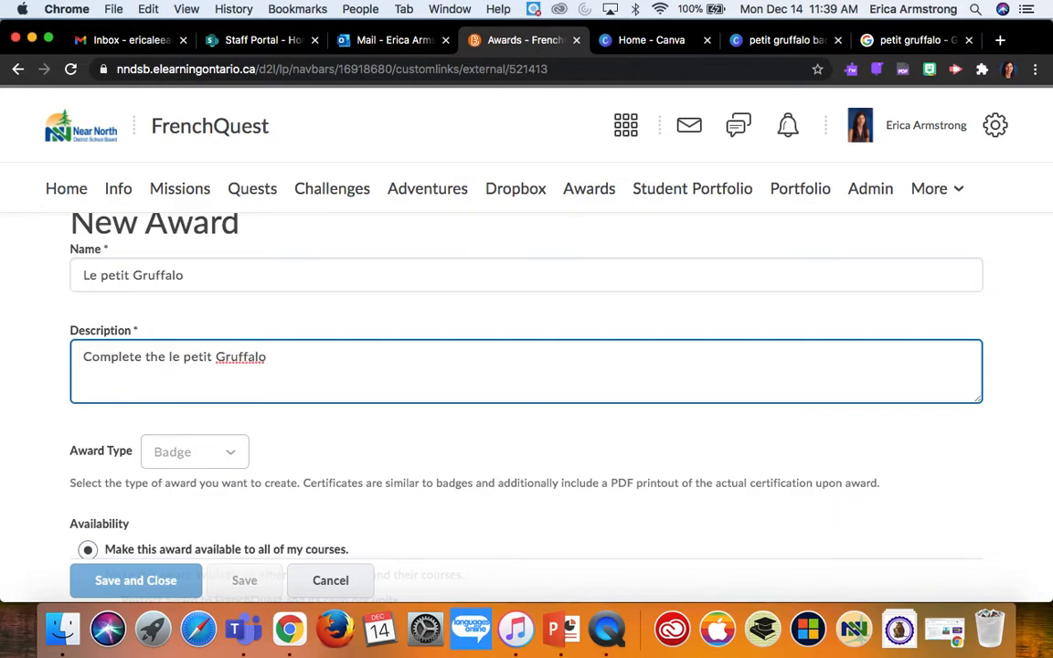
{"action": "type", "text": "lwat"}
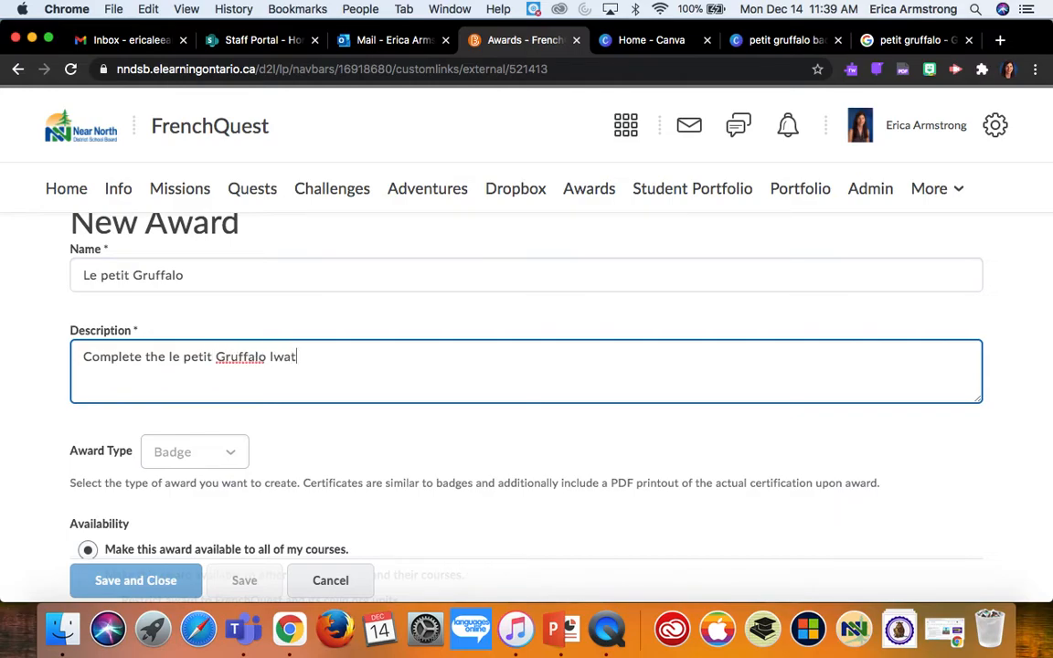
{"action": "type", "text": "watch &"}
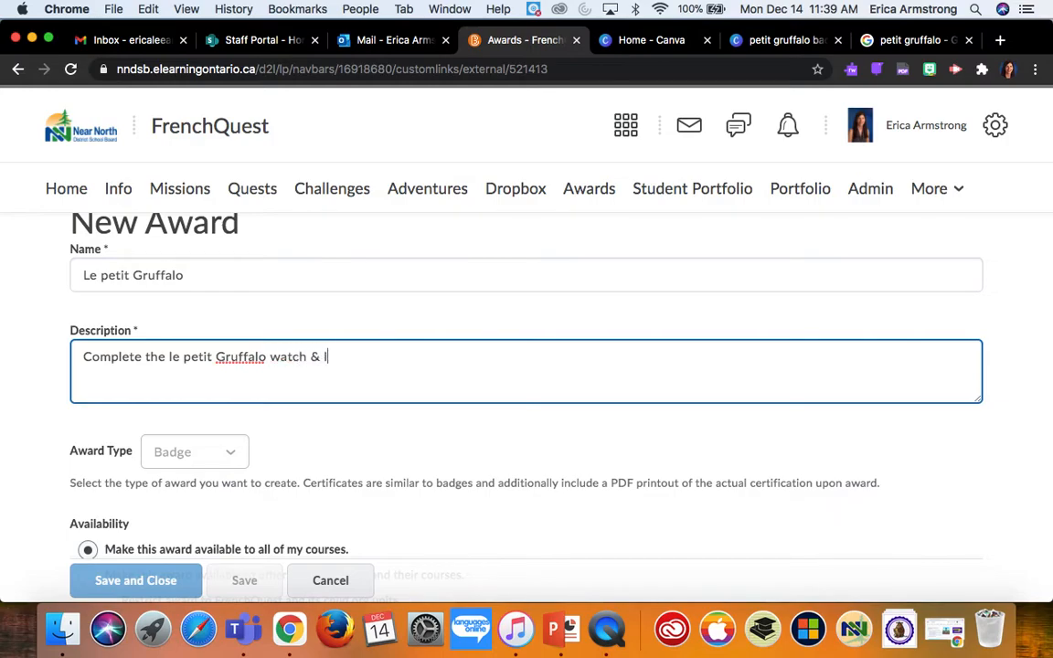
{"action": "type", "text": "isten challenge to ea"}
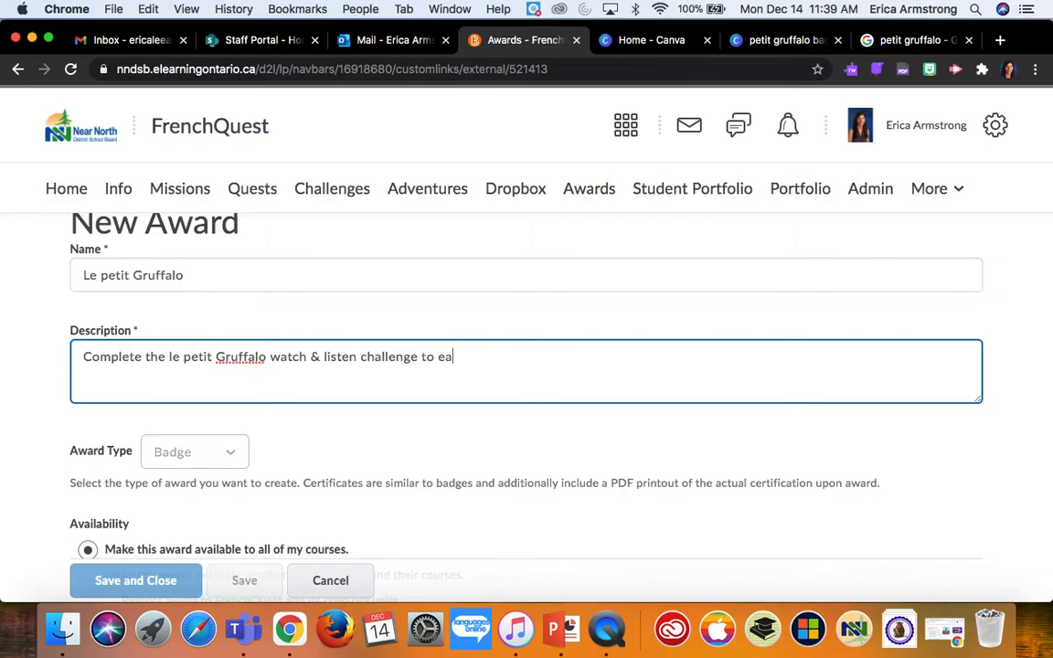
{"action": "type", "text": "rn this badge."}
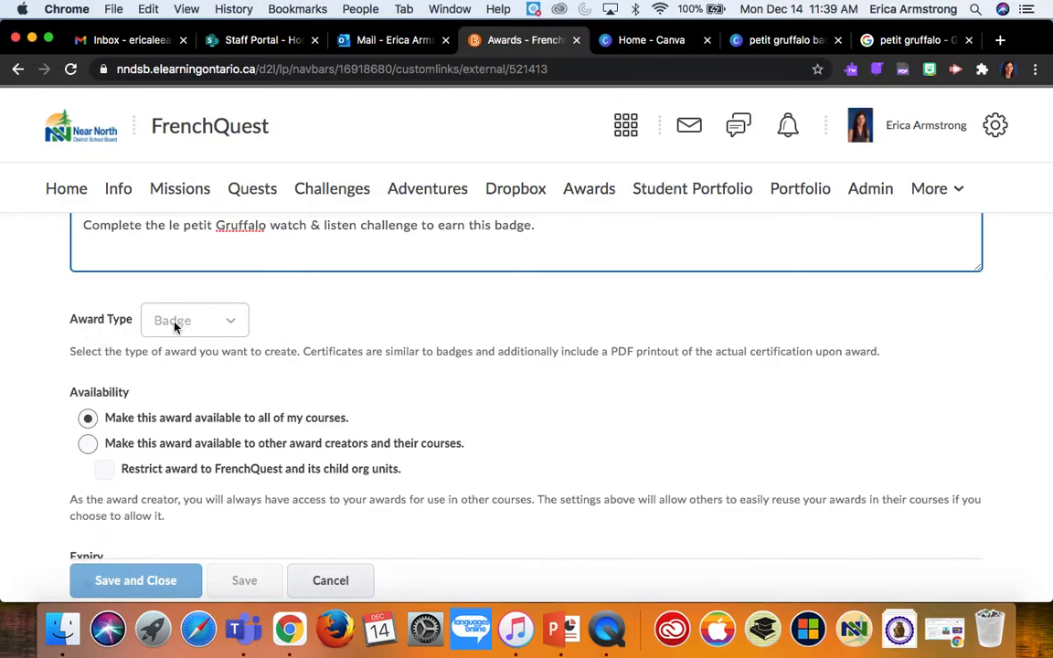
{"action": "scroll", "scroll_direction": "down", "scroll_amount": 3}
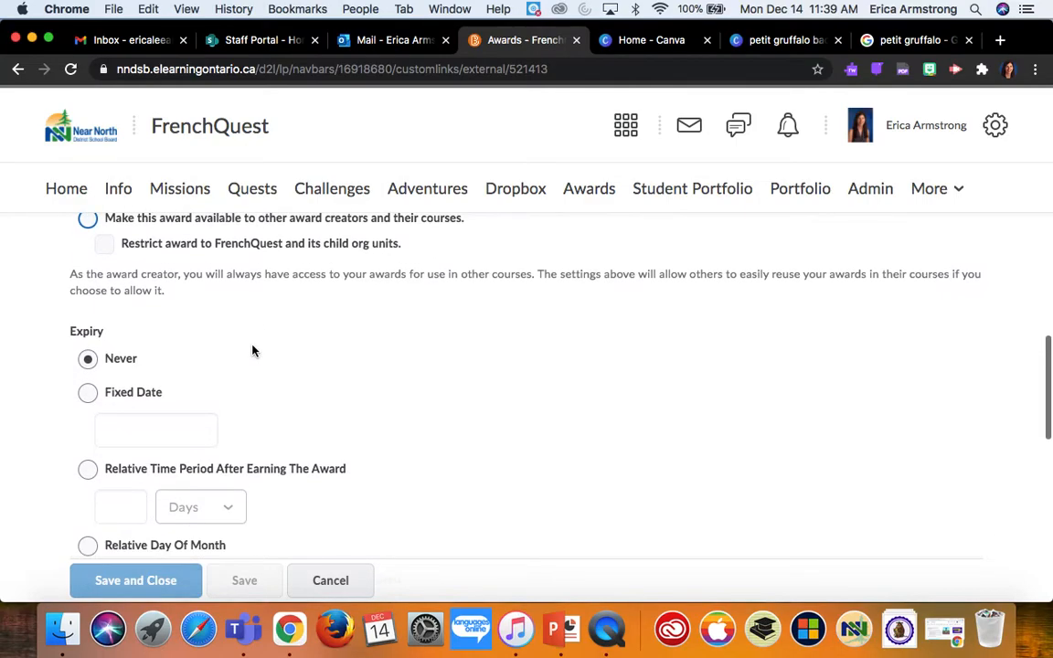
{"action": "scroll", "scroll_direction": "down", "scroll_amount": 3}
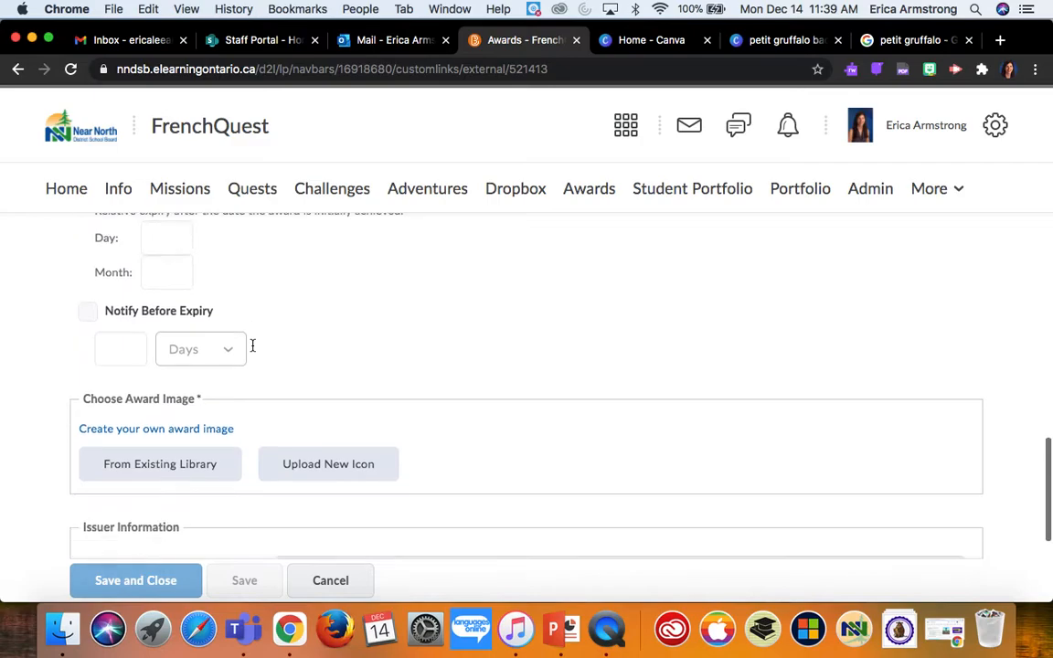
{"action": "scroll", "scroll_direction": "down", "scroll_amount": 3}
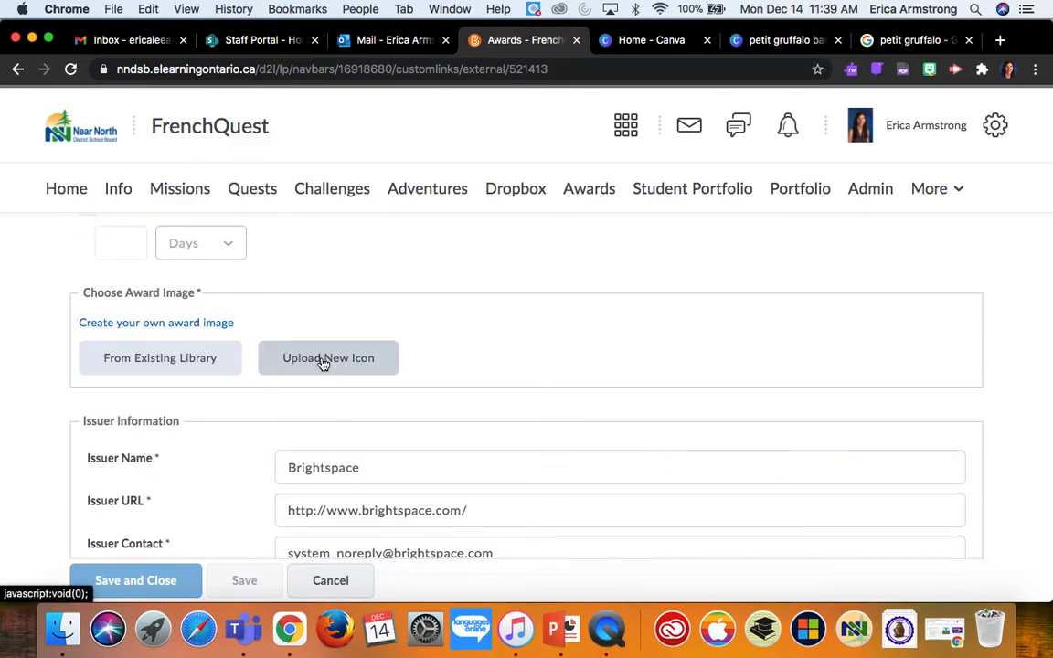
Upload 'petit gruffalo badge.png' from Downloads as the award icon
{"action": "left_click", "coordinate": [329, 356]}
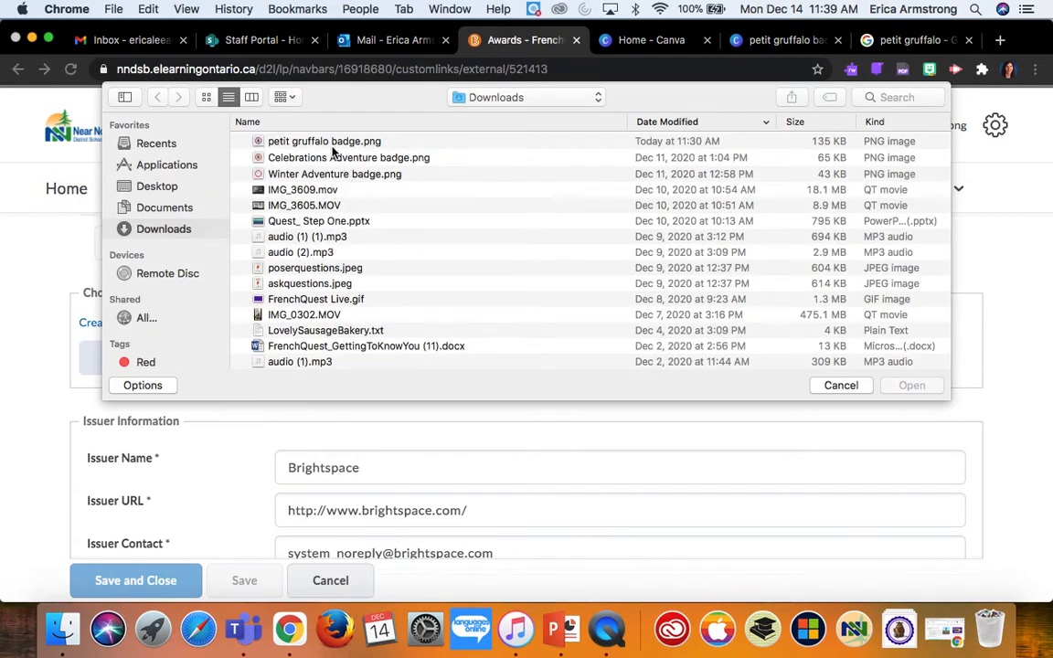
{"action": "left_click", "coordinate": [324, 141]}
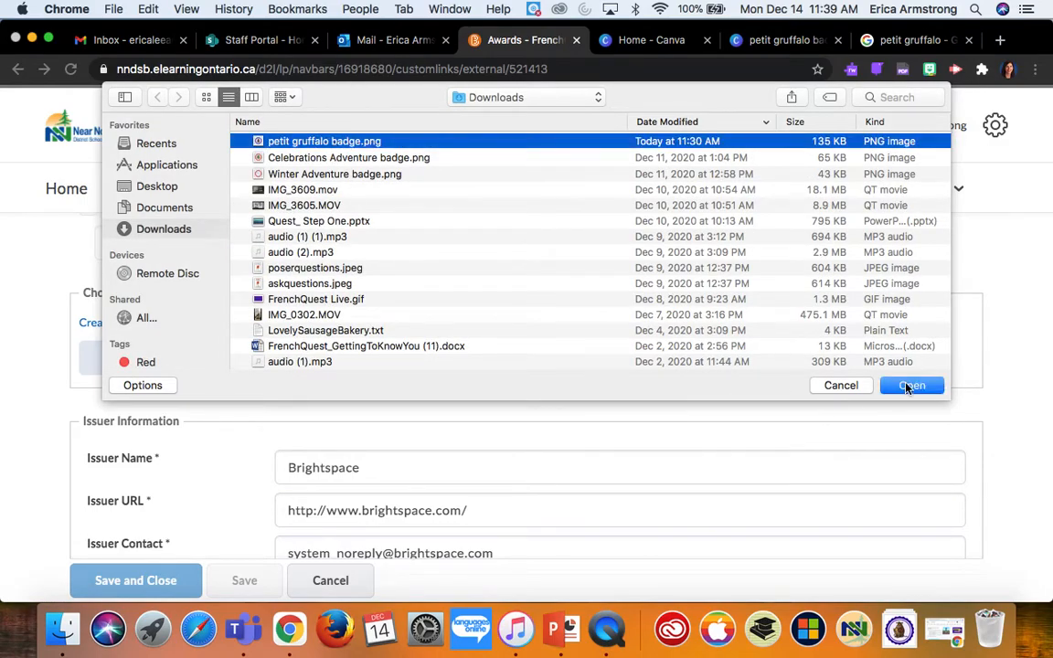
{"action": "left_click", "coordinate": [910, 384]}
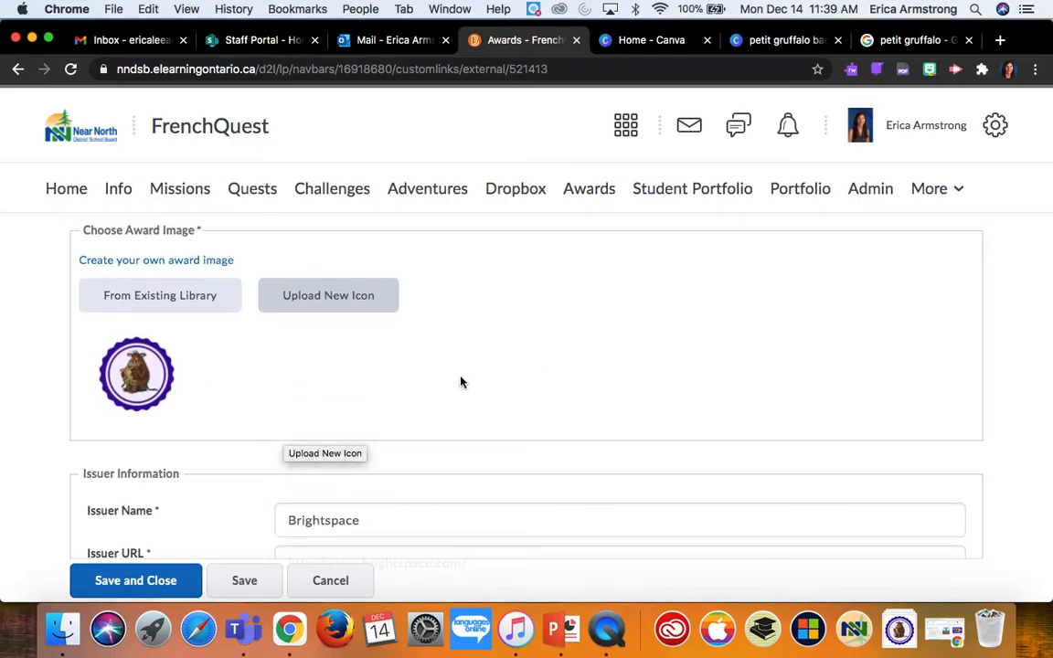
Save and close the new award, returning to the Course Awards badge list
{"action": "scroll", "scroll_direction": "down", "scroll_amount": 3}
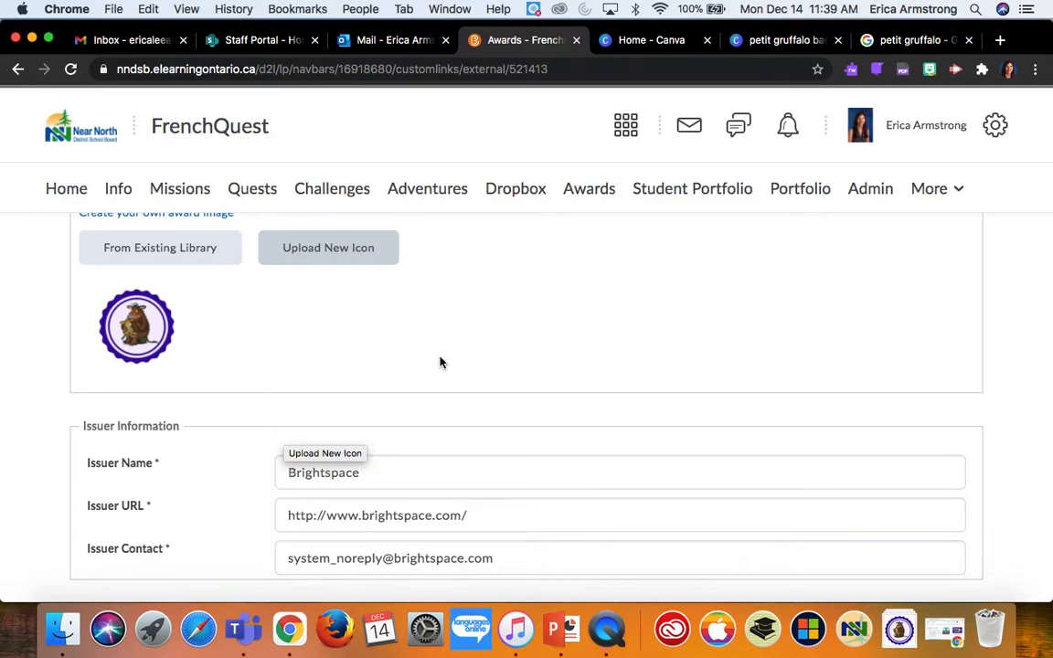
{"action": "scroll", "scroll_direction": "down", "scroll_amount": 3}
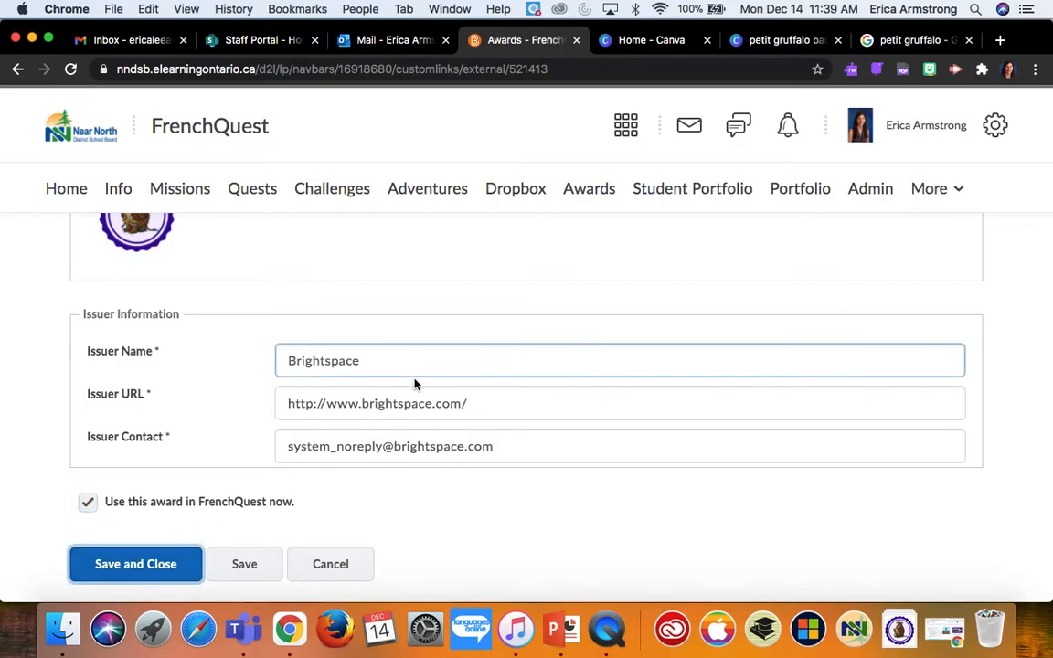
{"action": "left_click", "coordinate": [135, 564]}
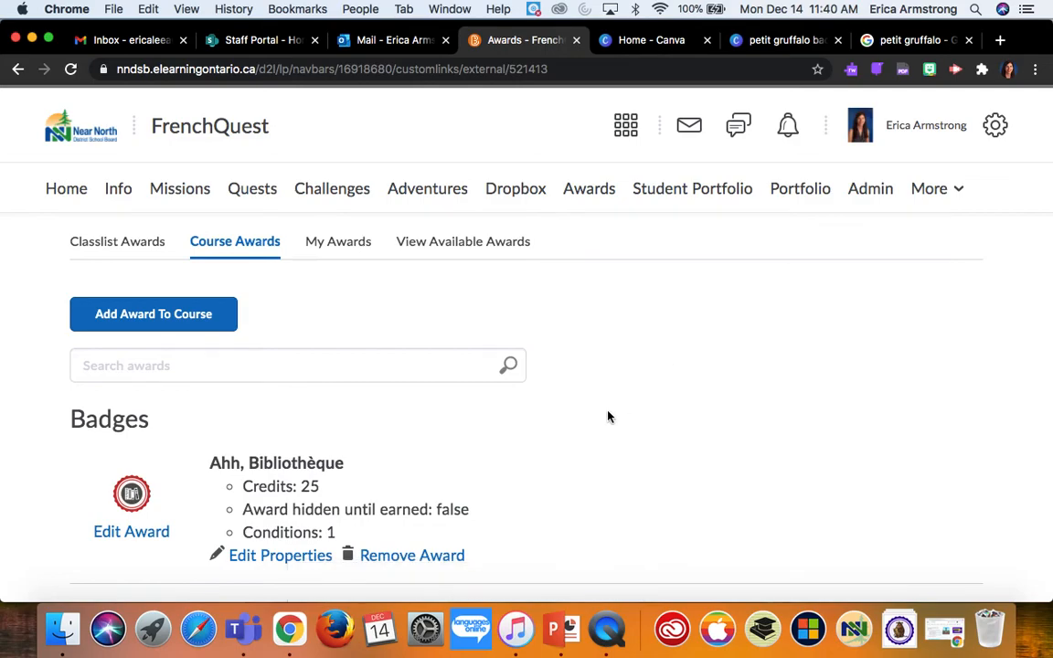
Scroll down the course awards list to the Le petit Gruffalo award
{"action": "scroll", "scroll_direction": "down", "scroll_amount": 3}
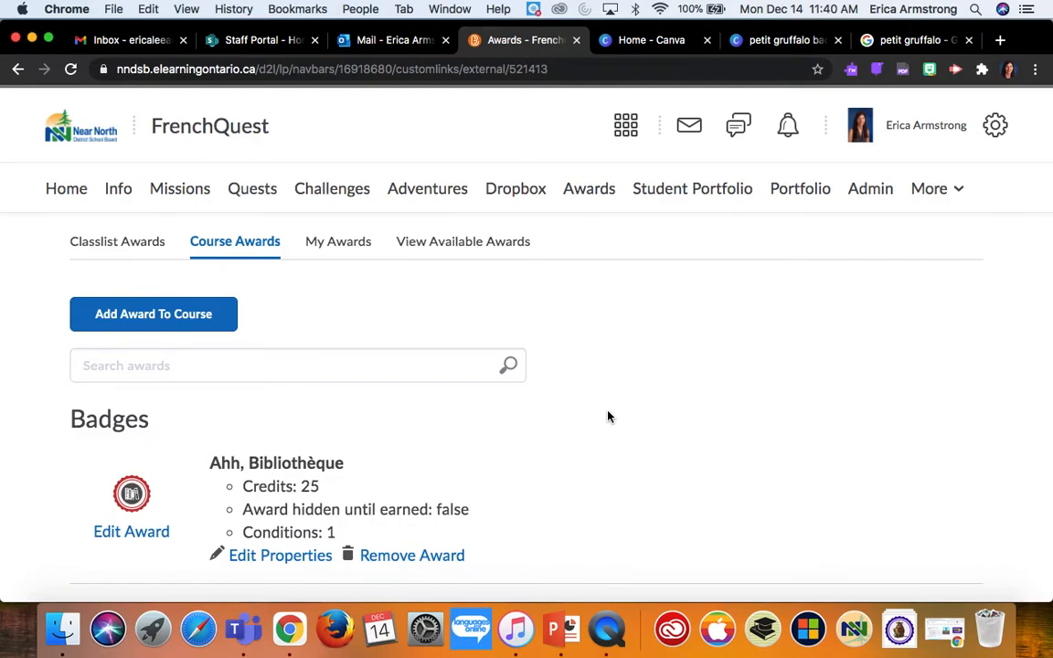
{"action": "scroll", "scroll_direction": "down", "scroll_amount": 3}
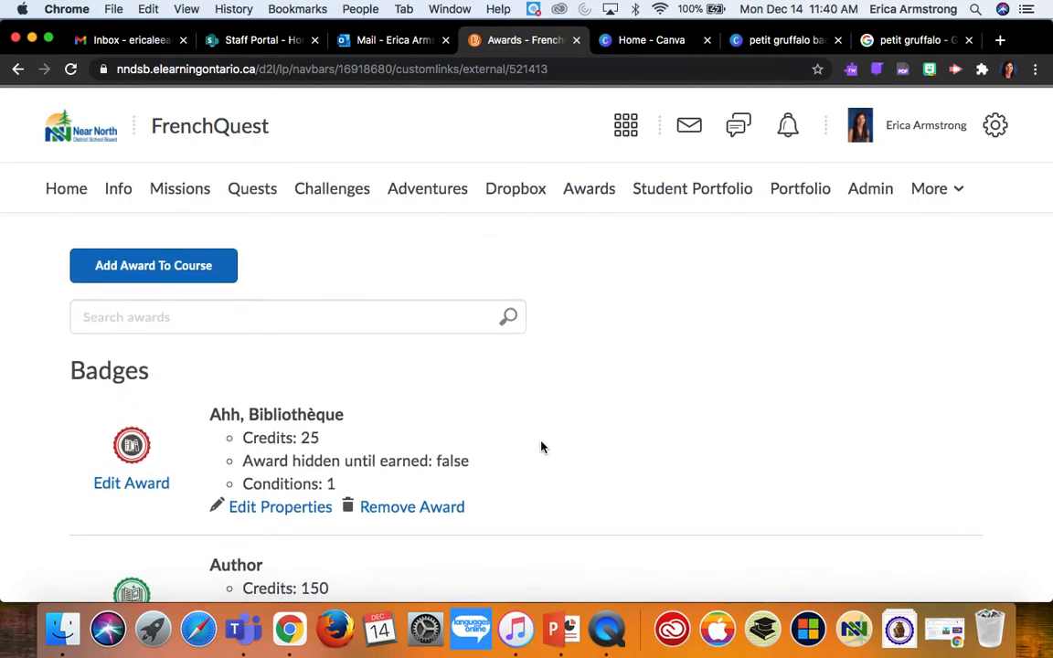
{"action": "scroll", "scroll_direction": "down", "scroll_amount": 3}
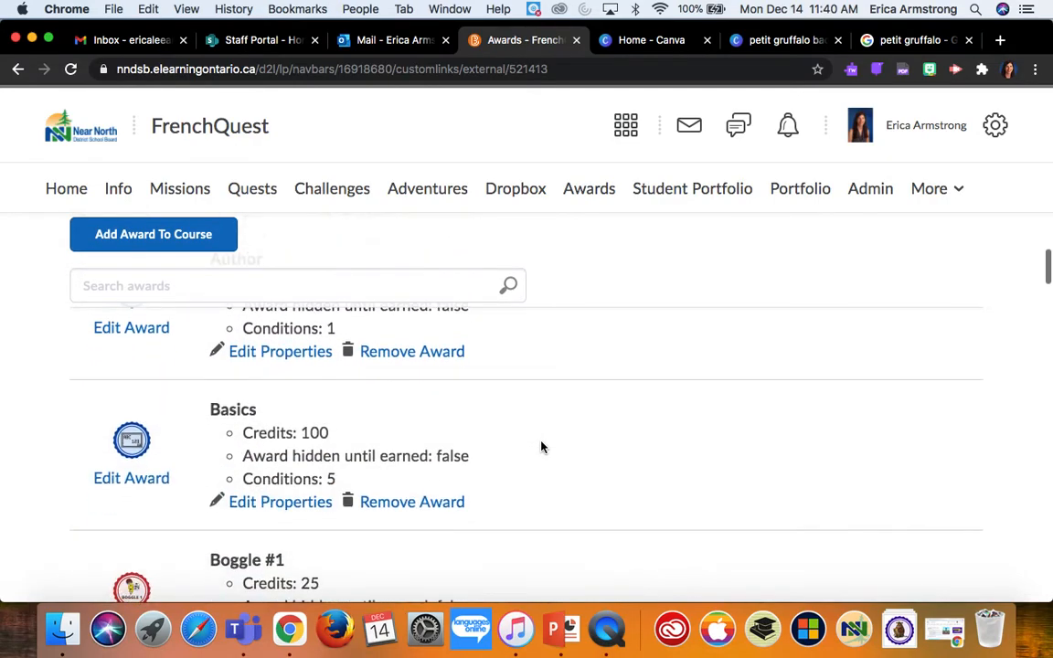
{"action": "scroll", "scroll_direction": "down", "scroll_amount": 3}
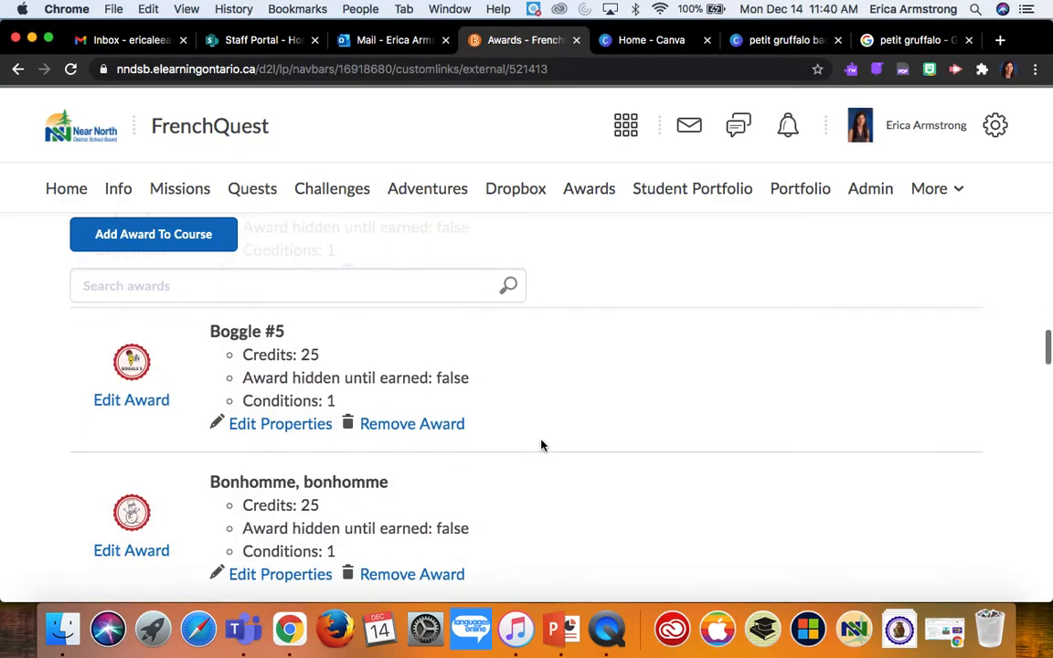
{"action": "scroll", "scroll_direction": "down", "scroll_amount": 3}
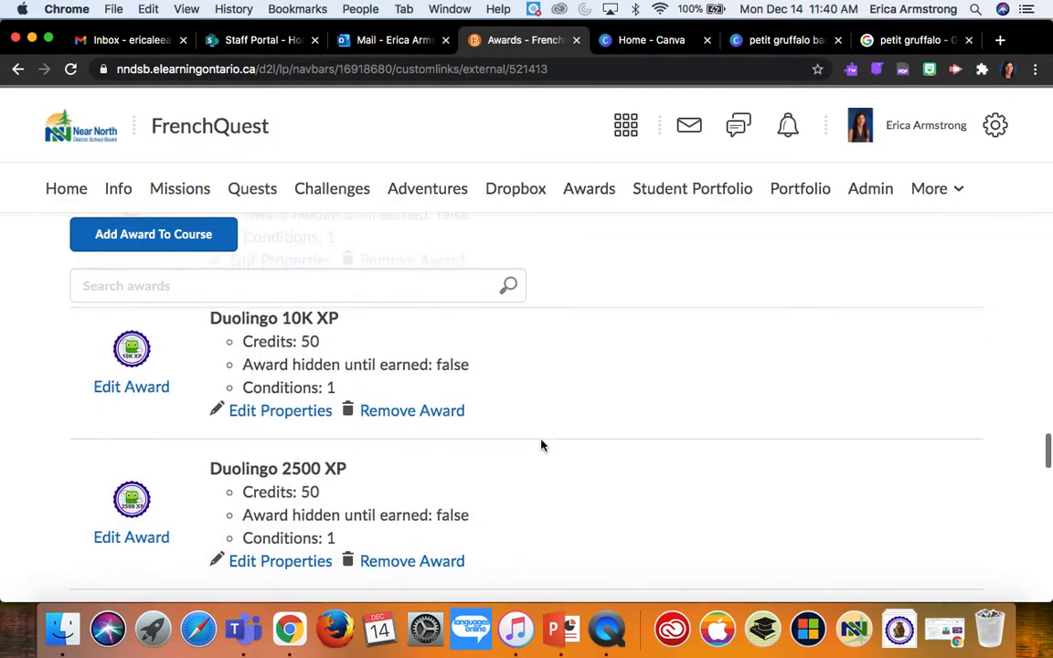
{"action": "scroll", "scroll_direction": "down", "scroll_amount": 3}
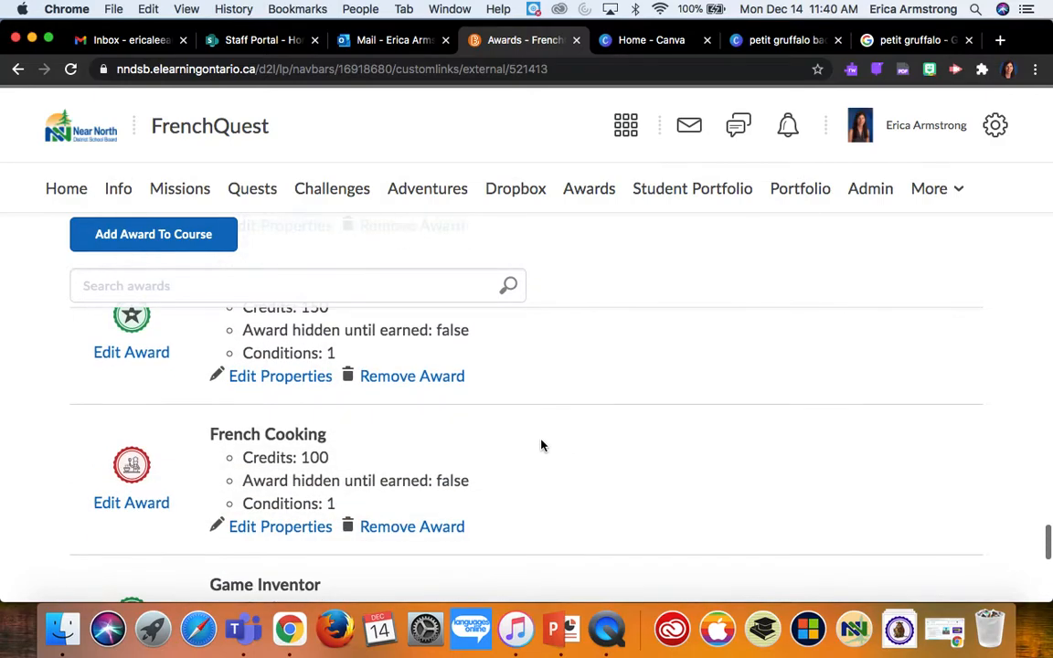
{"action": "scroll", "scroll_direction": "down", "scroll_amount": 3}
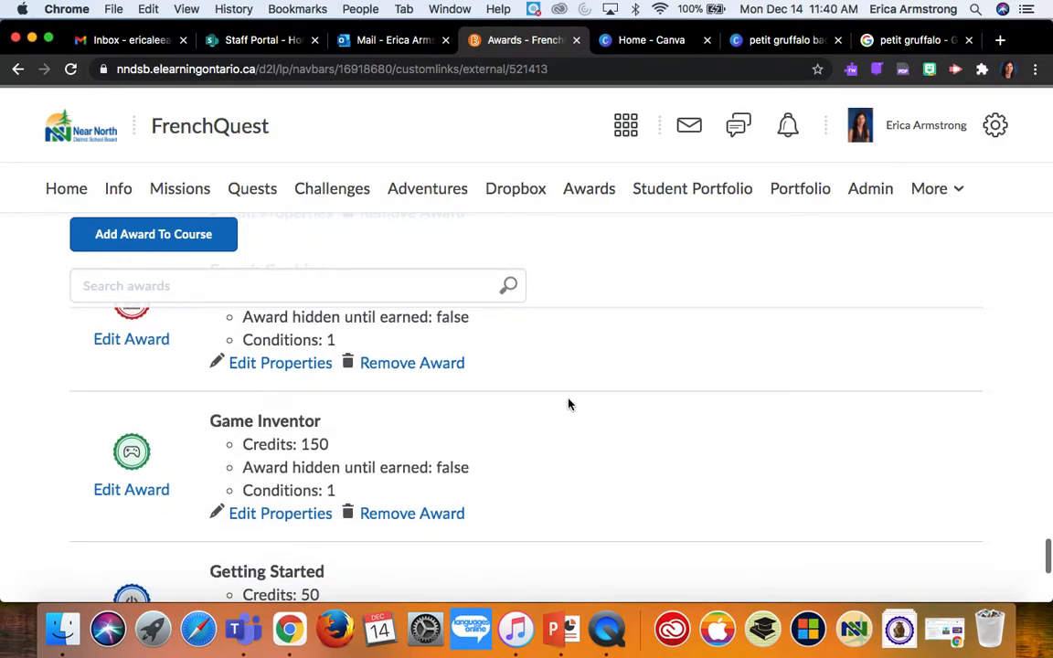
{"action": "scroll", "scroll_direction": "down", "scroll_amount": 3}
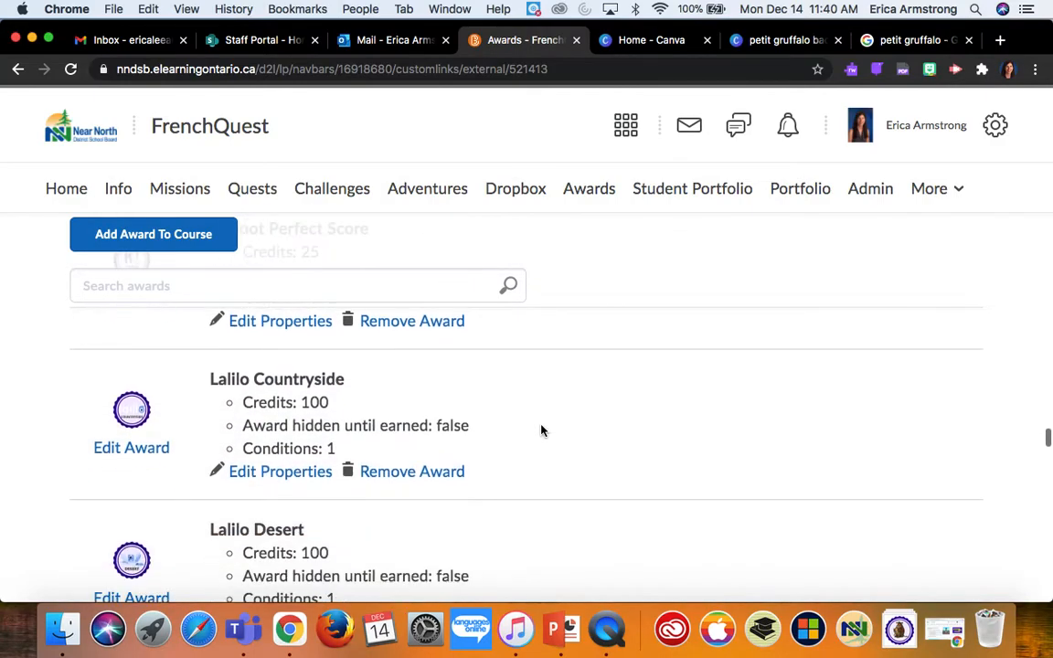
{"action": "scroll", "scroll_direction": "down", "scroll_amount": 3}
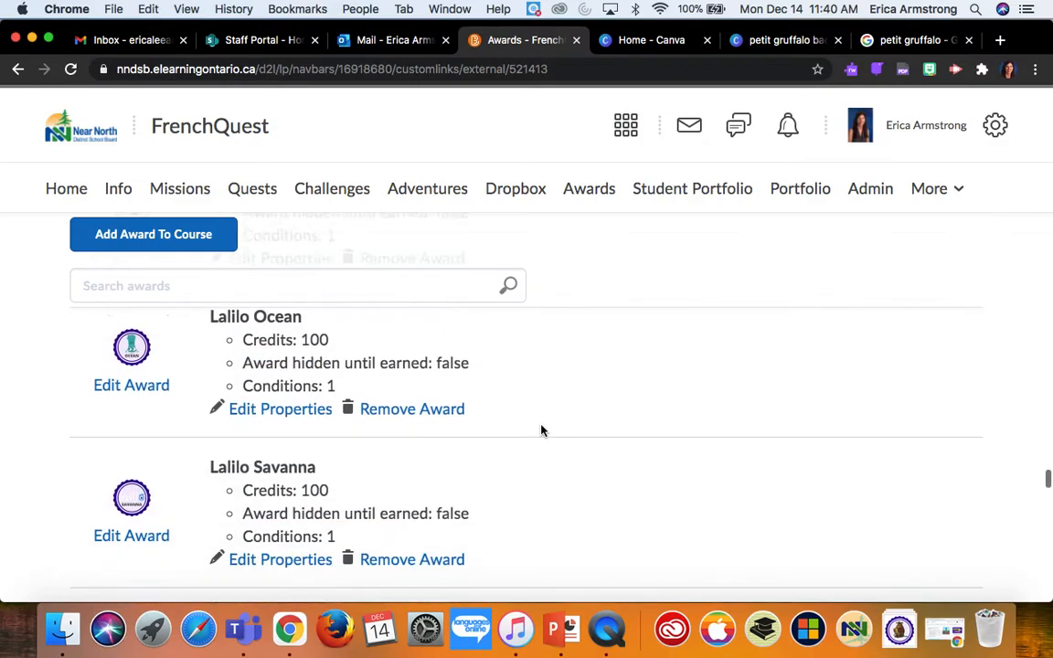
{"action": "scroll", "scroll_direction": "down", "scroll_amount": 3}
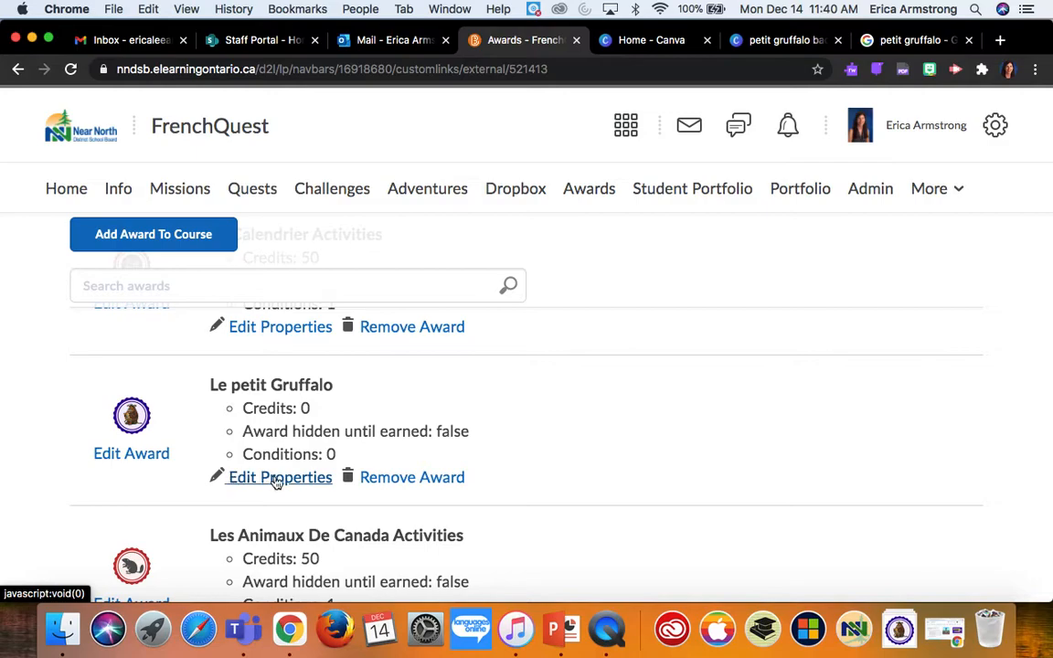
Edit Le petit Gruffalo's properties and set its Credits to 25
{"action": "left_click", "coordinate": [279, 475]}
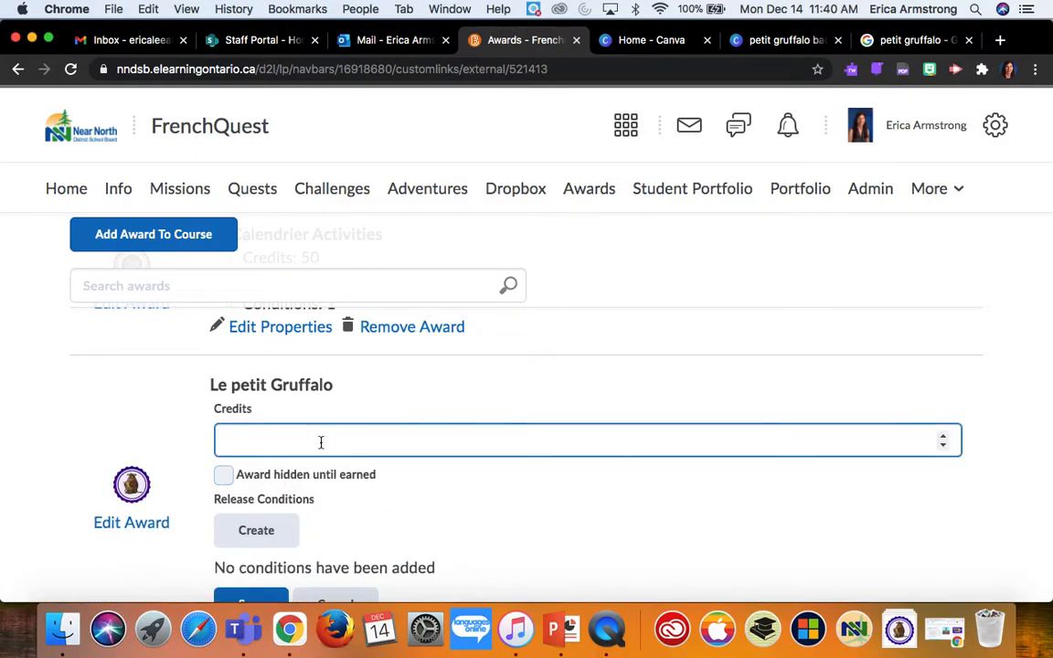
{"action": "scroll", "scroll_direction": "down", "scroll_amount": 3}
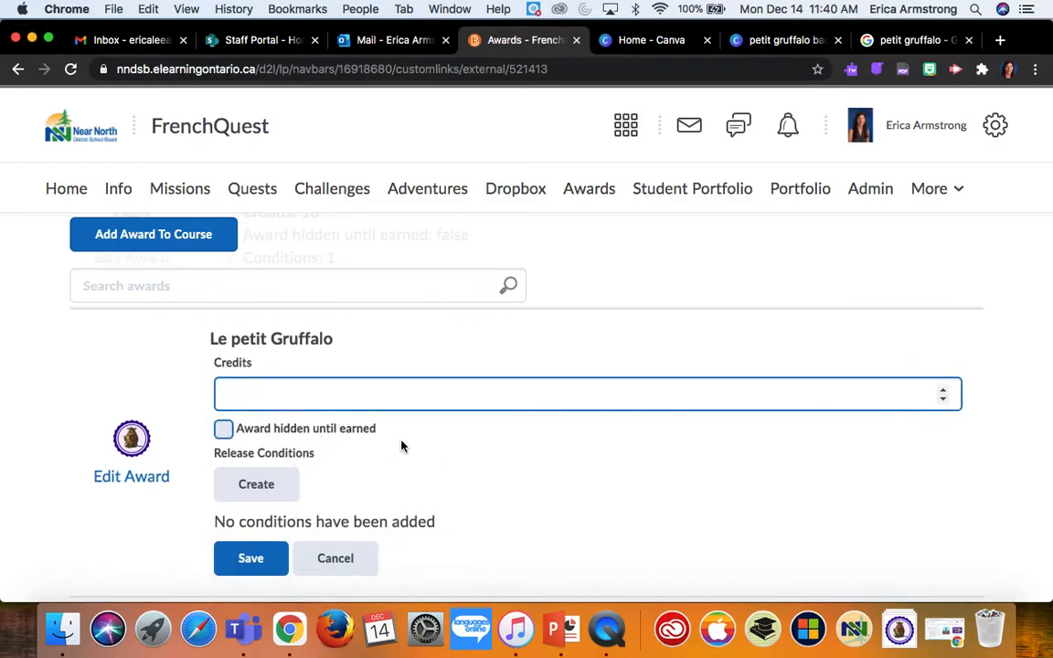
{"action": "type", "text": "25"}
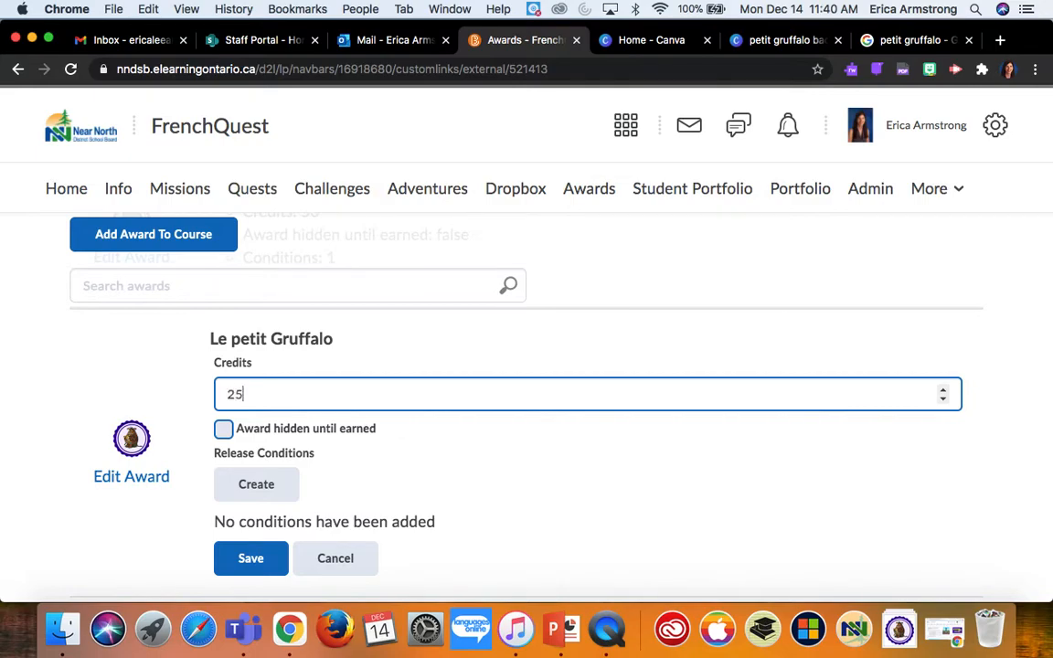
{"action": "scroll", "scroll_direction": "down", "scroll_amount": 3}
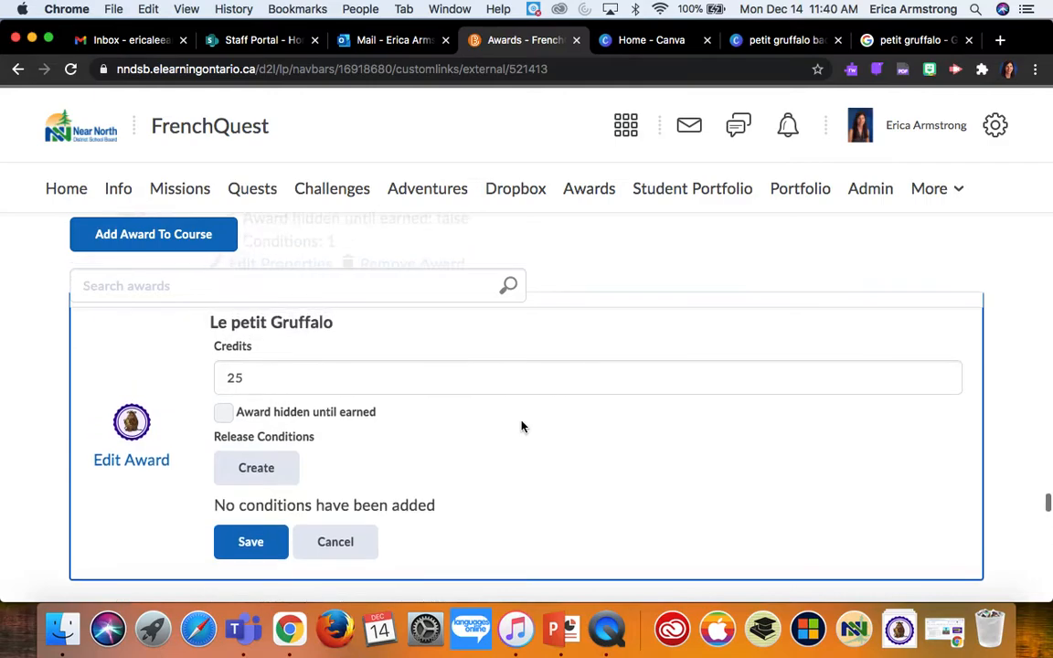
{"action": "left_click", "coordinate": [589, 377]}
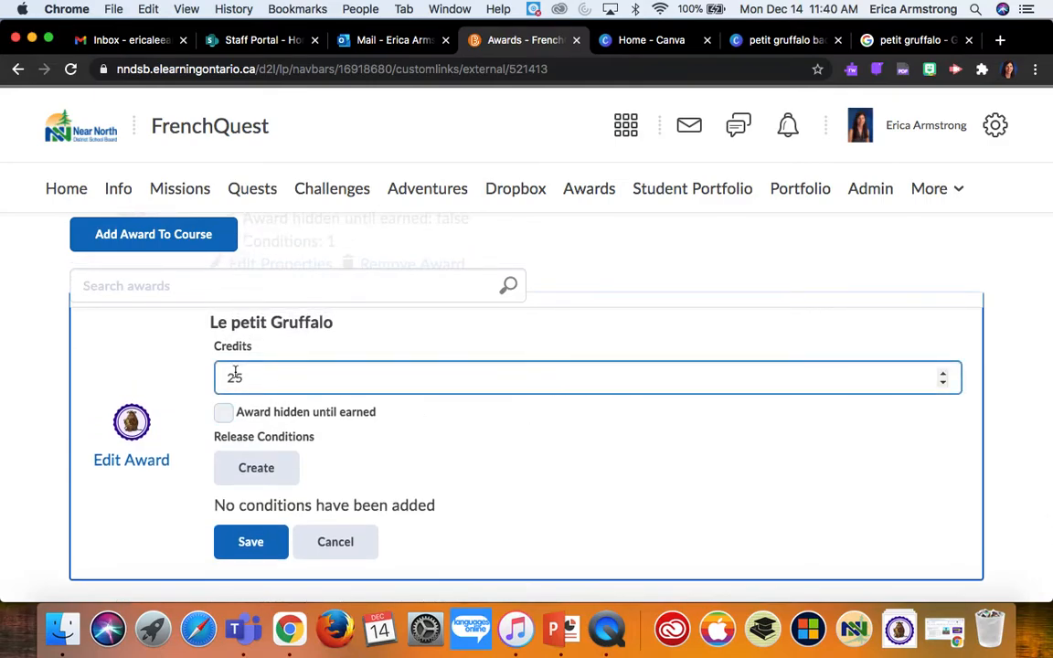
{"action": "mouse_move", "coordinate": [357, 403]}
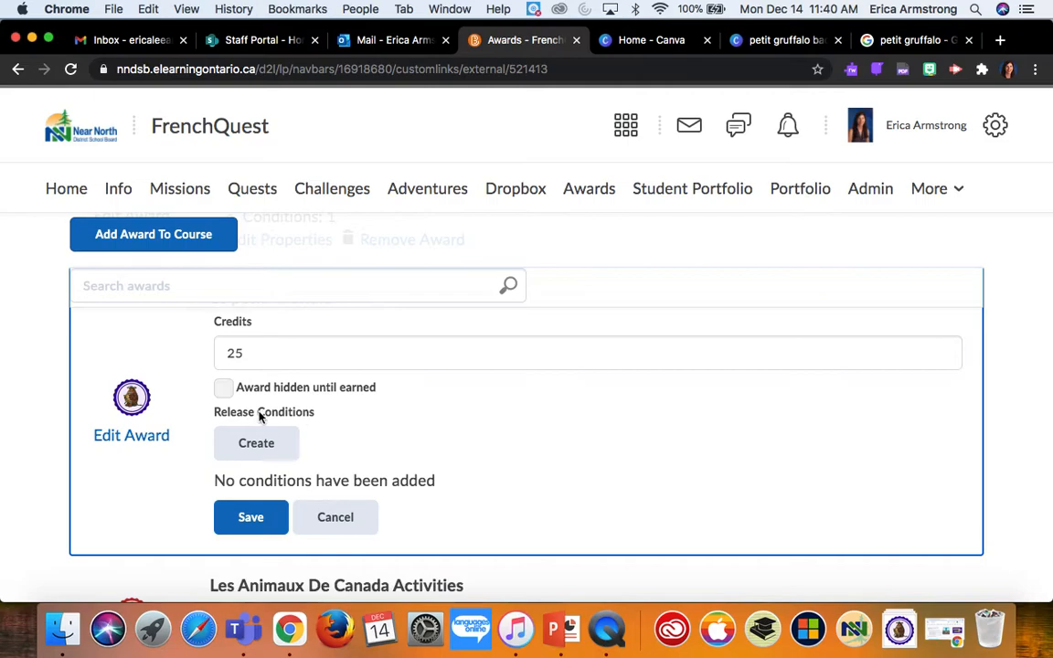
{"action": "mouse_move", "coordinate": [307, 418]}
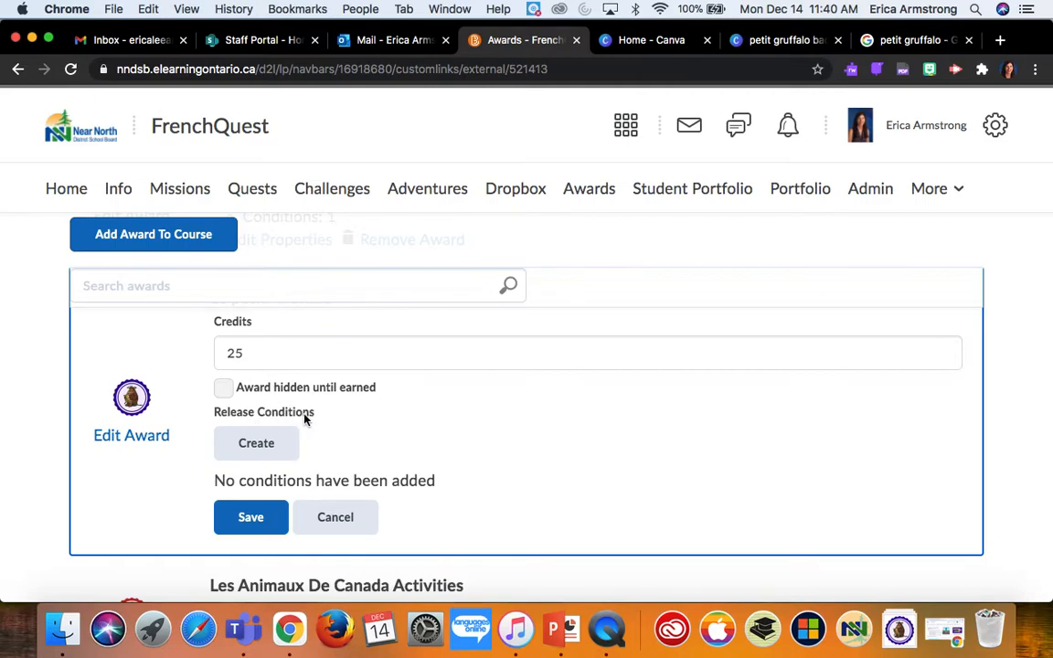
{"action": "mouse_move", "coordinate": [256, 444]}
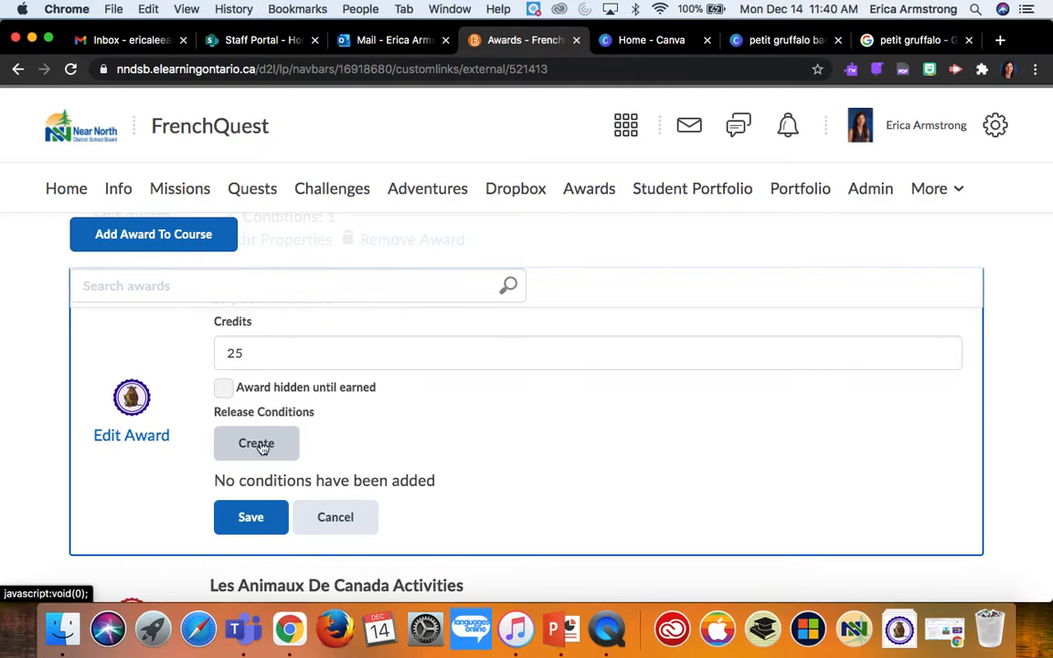
Create a release condition of type 'Score on associated rubric' for the Le petit Gruffalo dropbox folder
{"action": "left_click", "coordinate": [256, 444]}
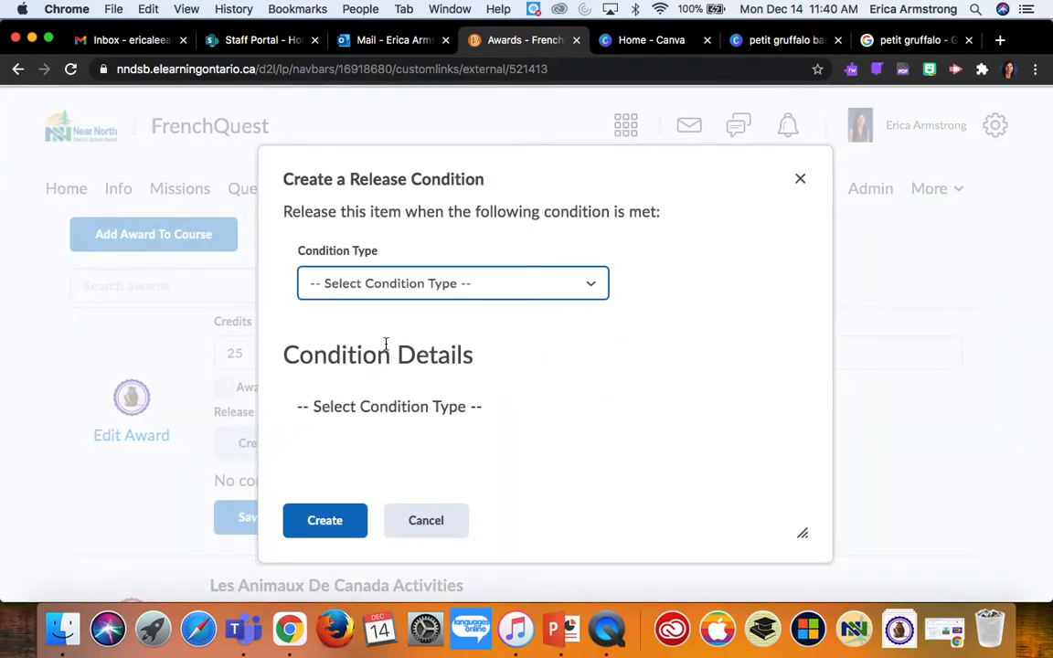
{"action": "left_click", "coordinate": [454, 283]}
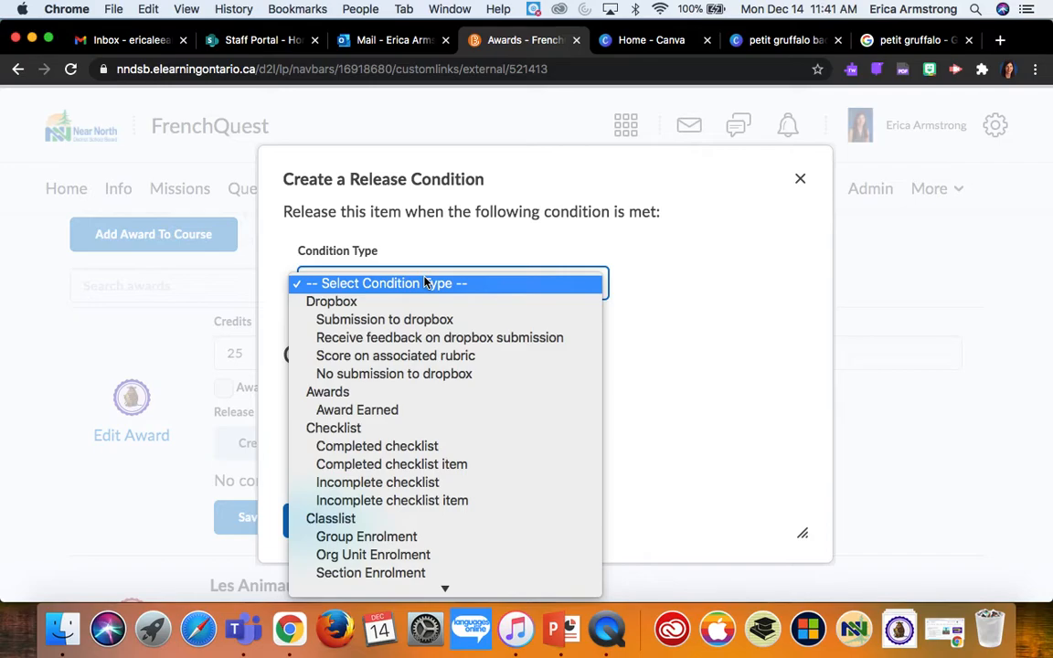
{"action": "mouse_move", "coordinate": [395, 355]}
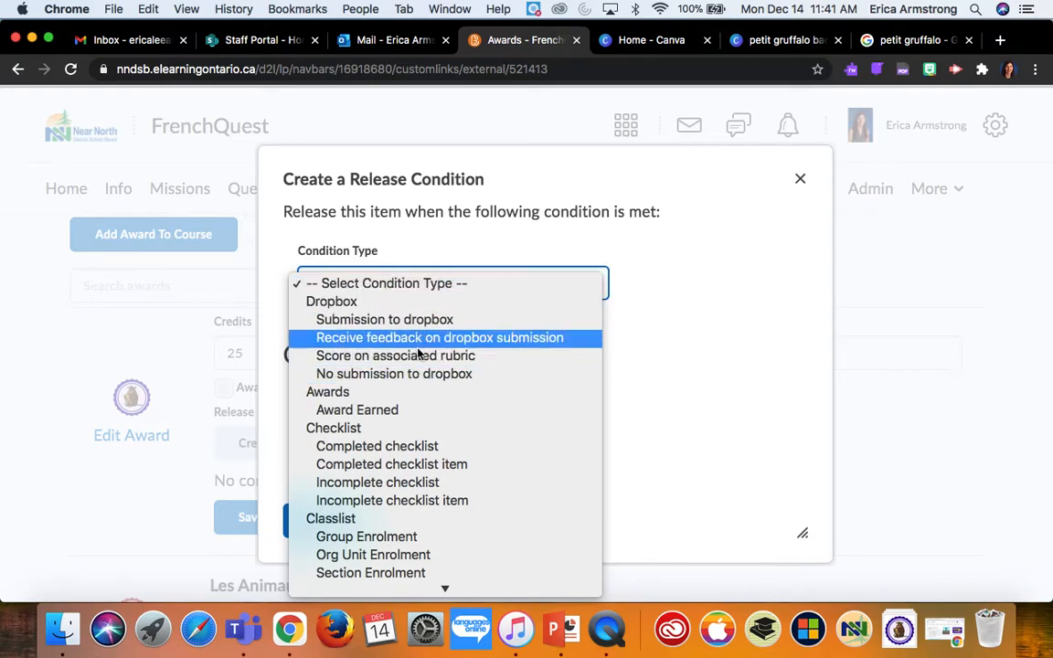
{"action": "left_click", "coordinate": [395, 355]}
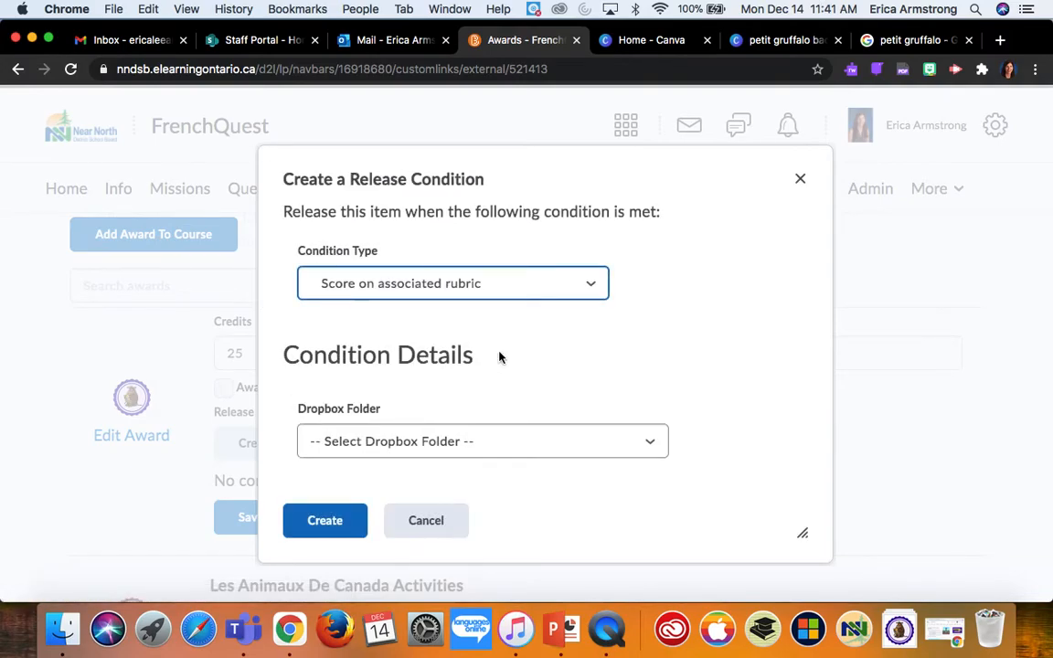
{"action": "mouse_move", "coordinate": [515, 352]}
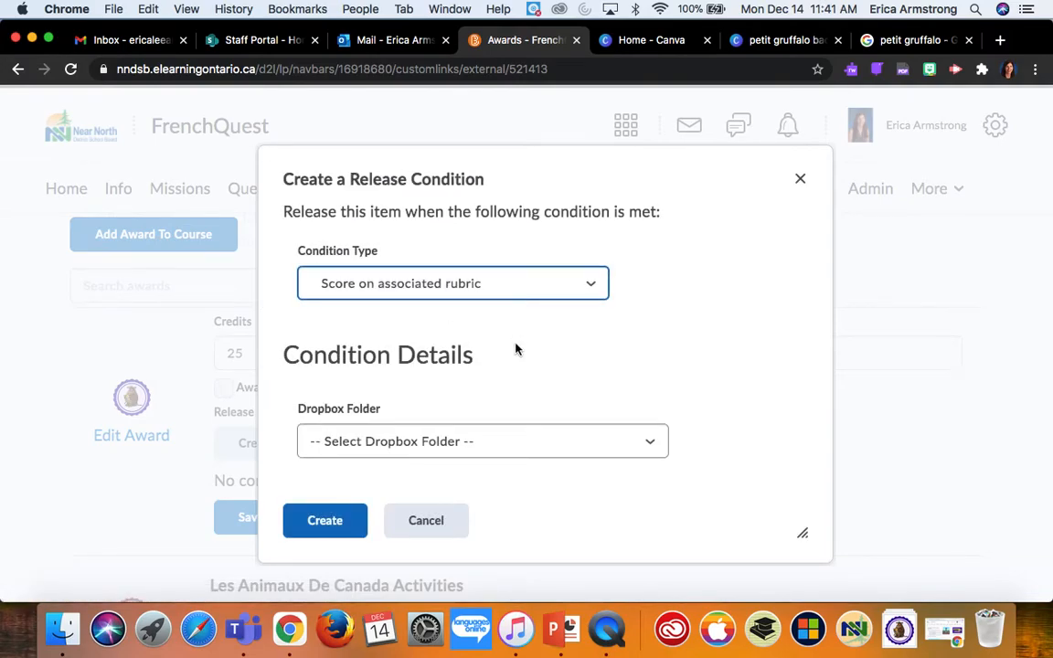
{"action": "left_click", "coordinate": [483, 441]}
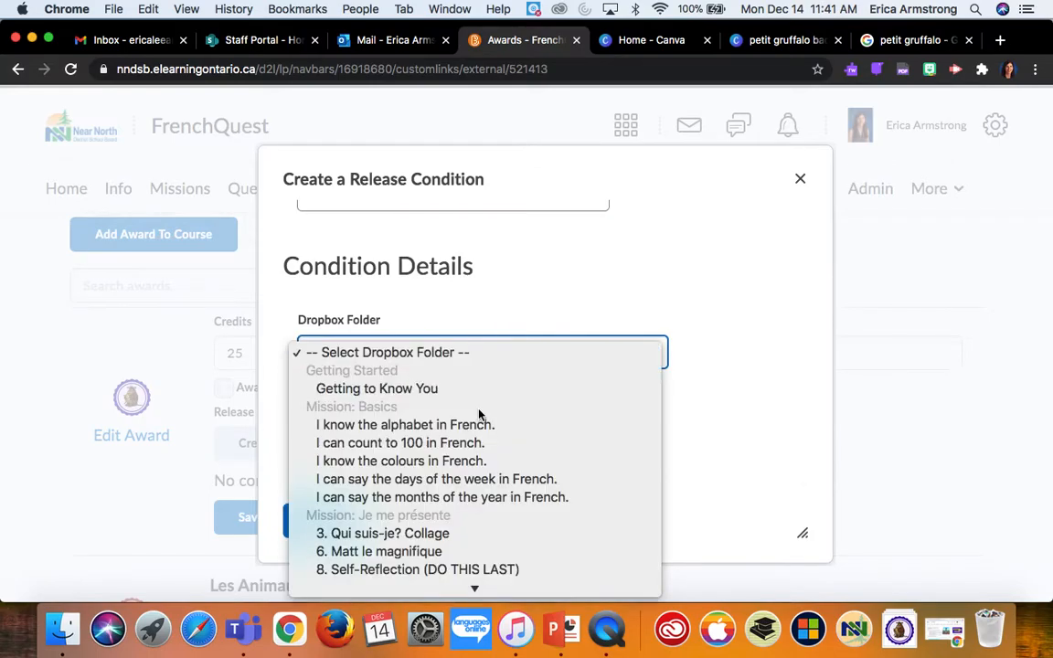
{"action": "scroll", "scroll_direction": "down", "scroll_amount": 3}
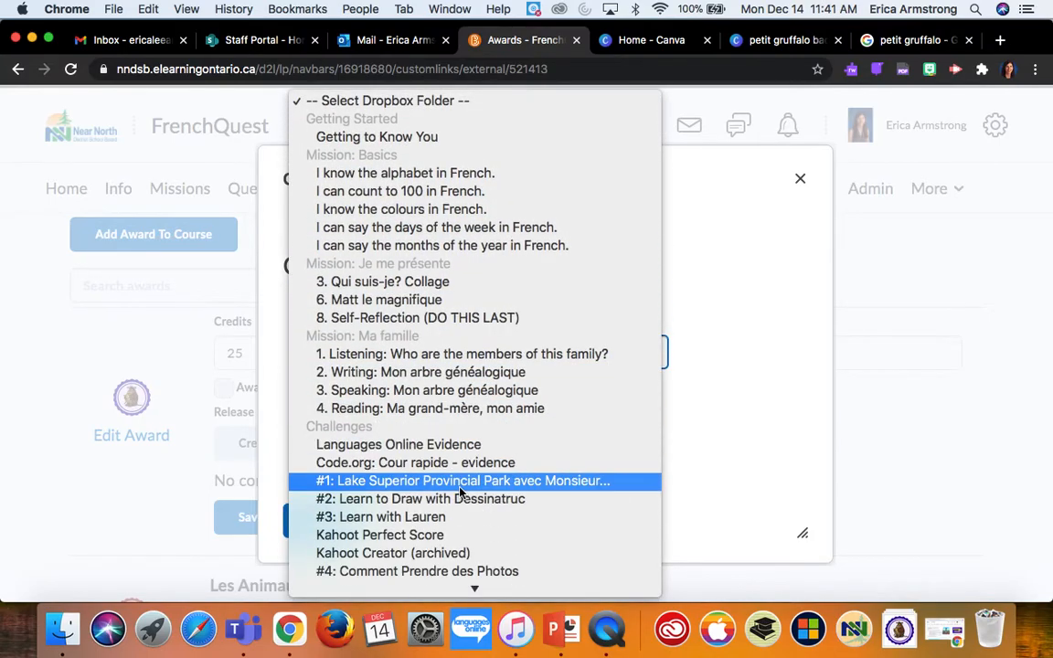
{"action": "scroll", "scroll_direction": "down", "scroll_amount": 3}
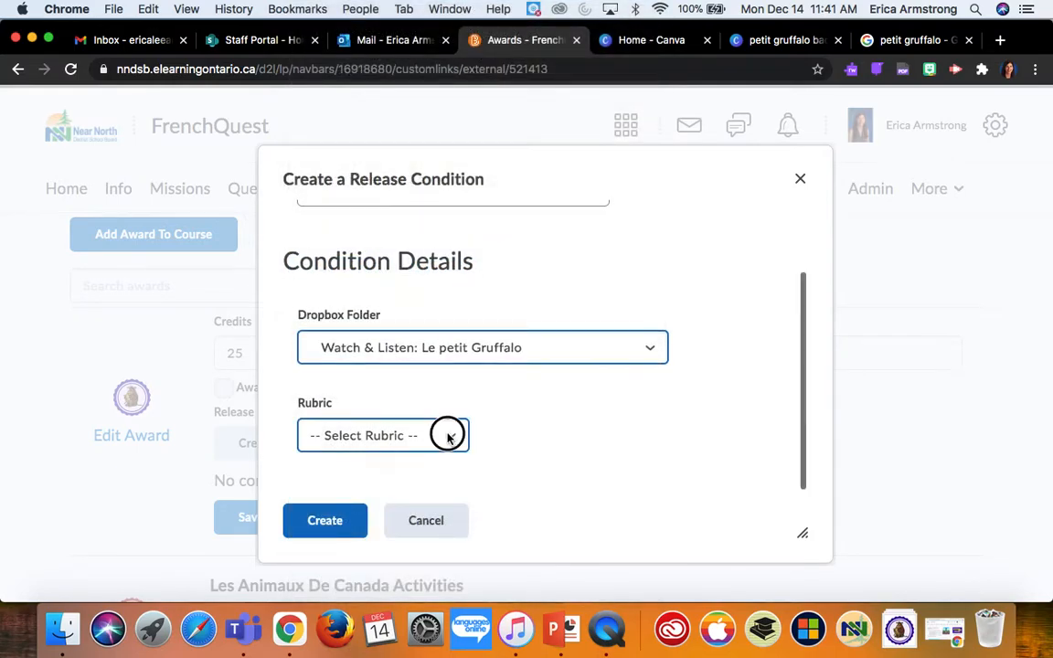
Require Met Criteria on the Overall Rubric Score of the FrenchQuest Rubric and create the condition
{"action": "left_click", "coordinate": [382, 435]}
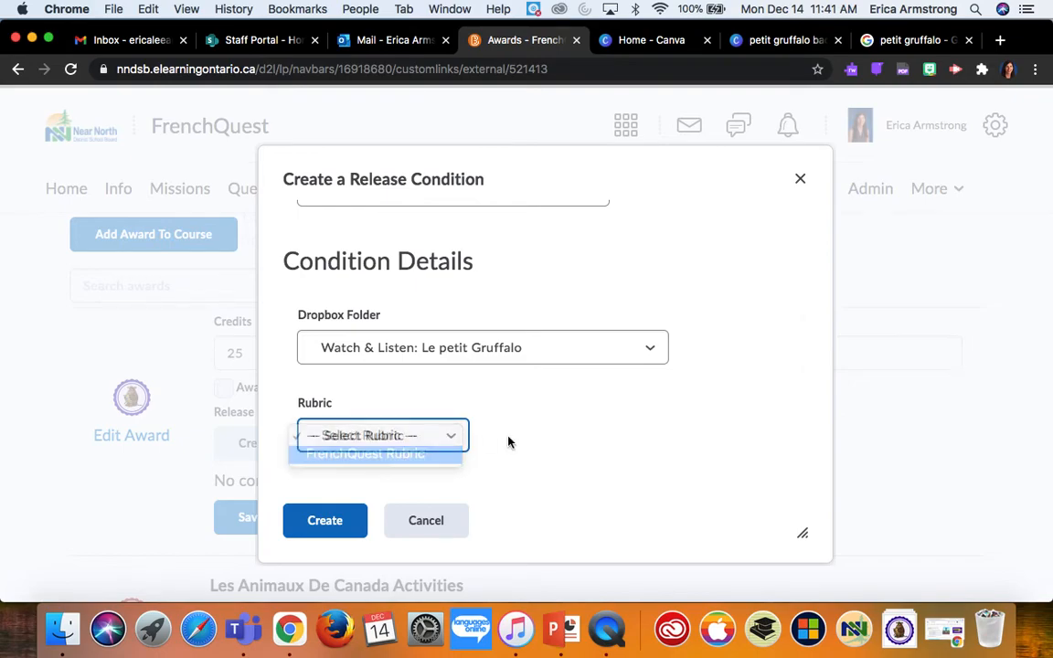
{"action": "left_click", "coordinate": [365, 453]}
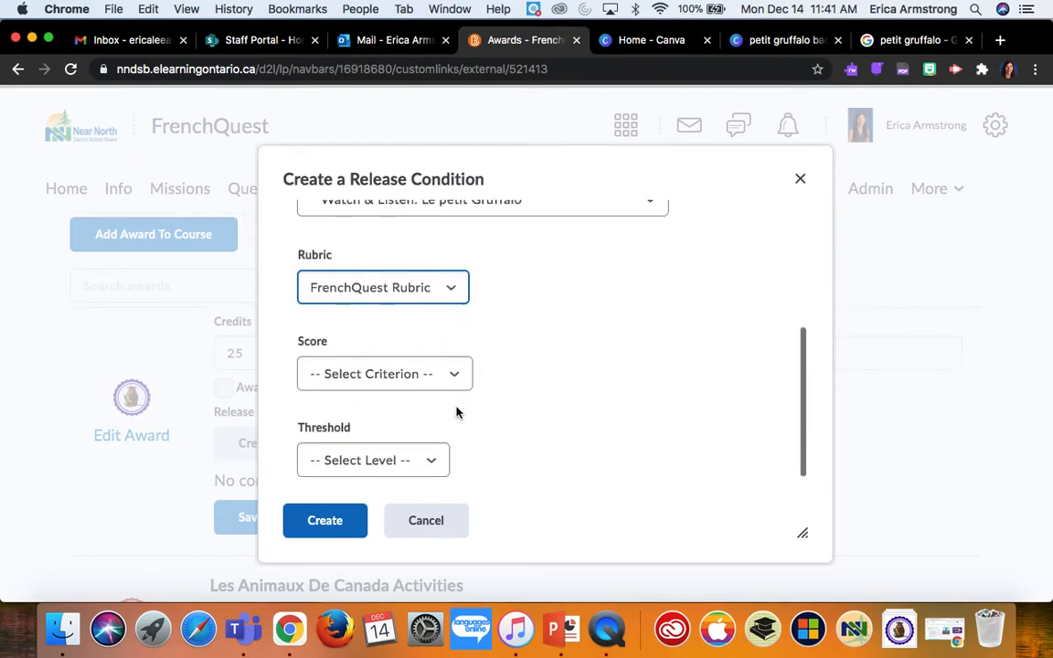
{"action": "left_click", "coordinate": [384, 373]}
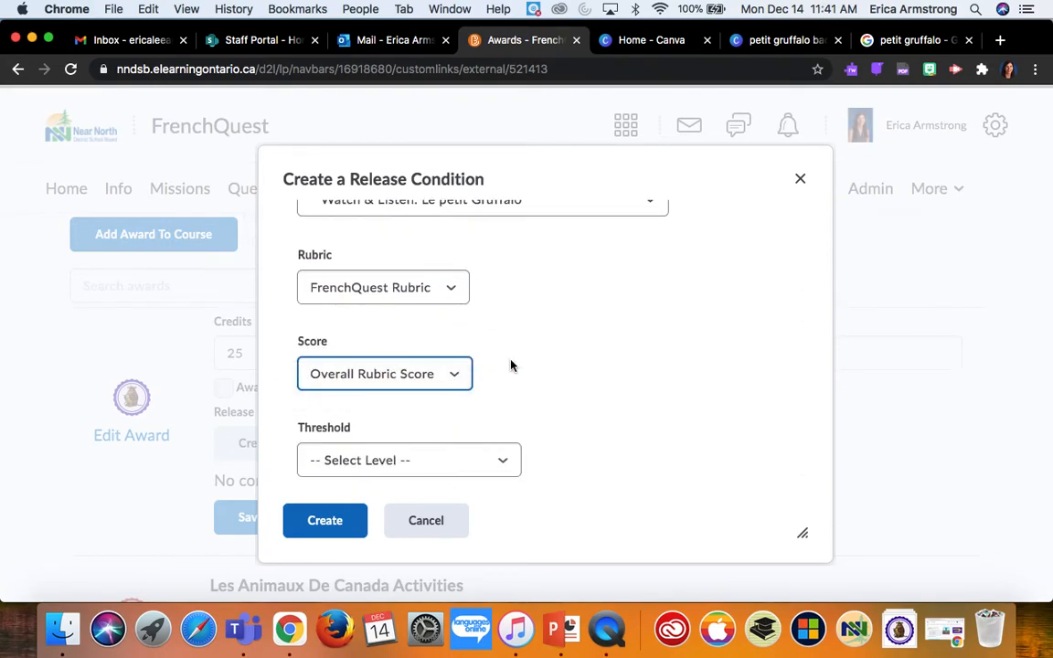
{"action": "left_click", "coordinate": [409, 460]}
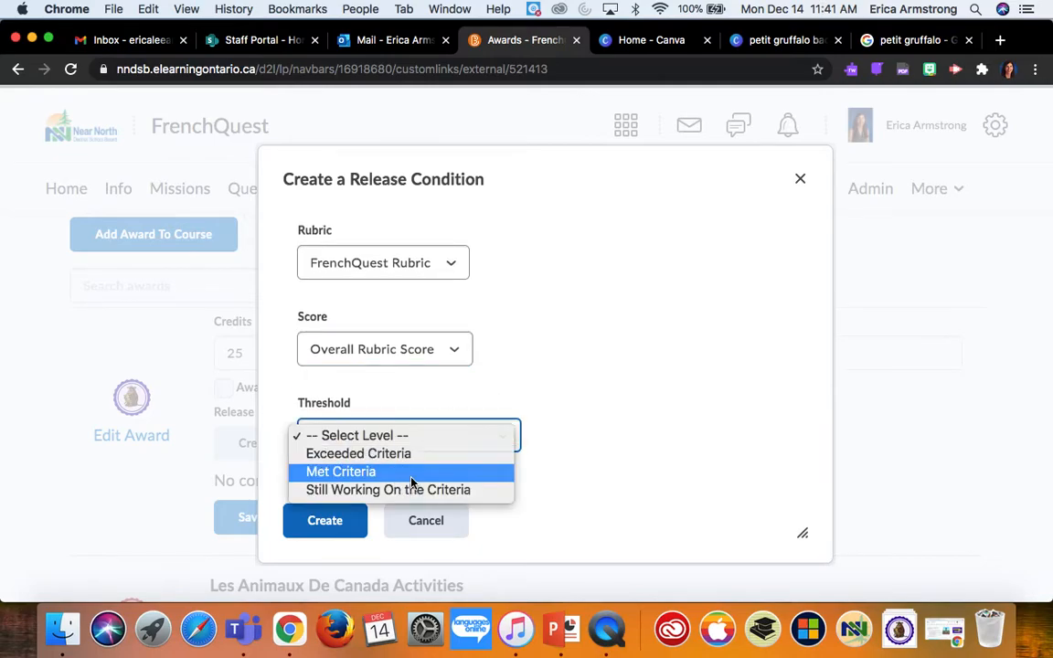
{"action": "left_click", "coordinate": [340, 471]}
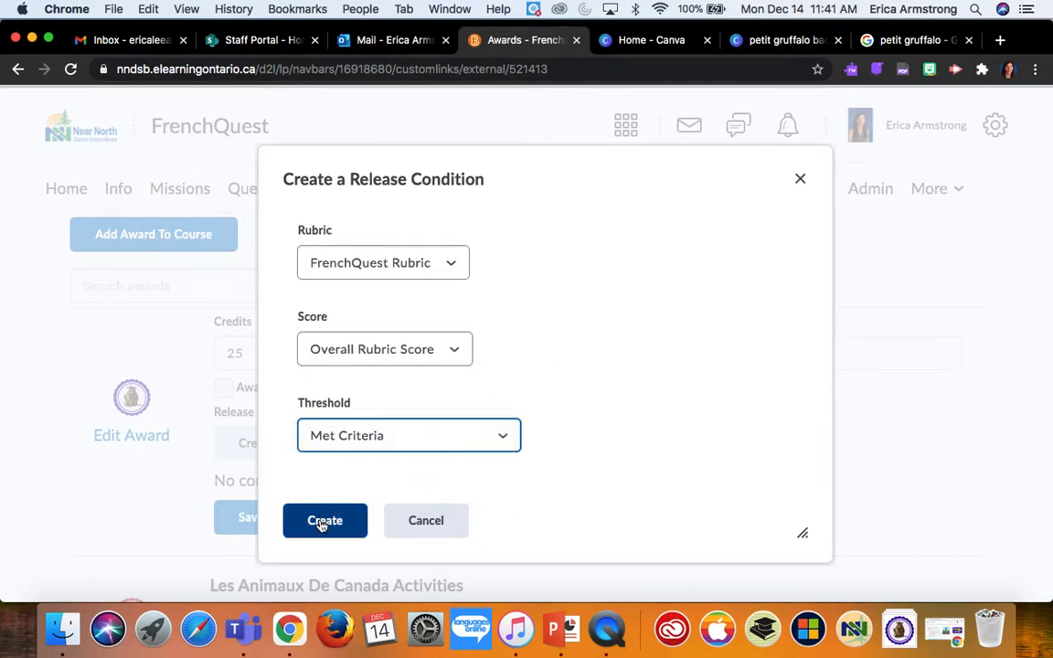
{"action": "left_click", "coordinate": [325, 519]}
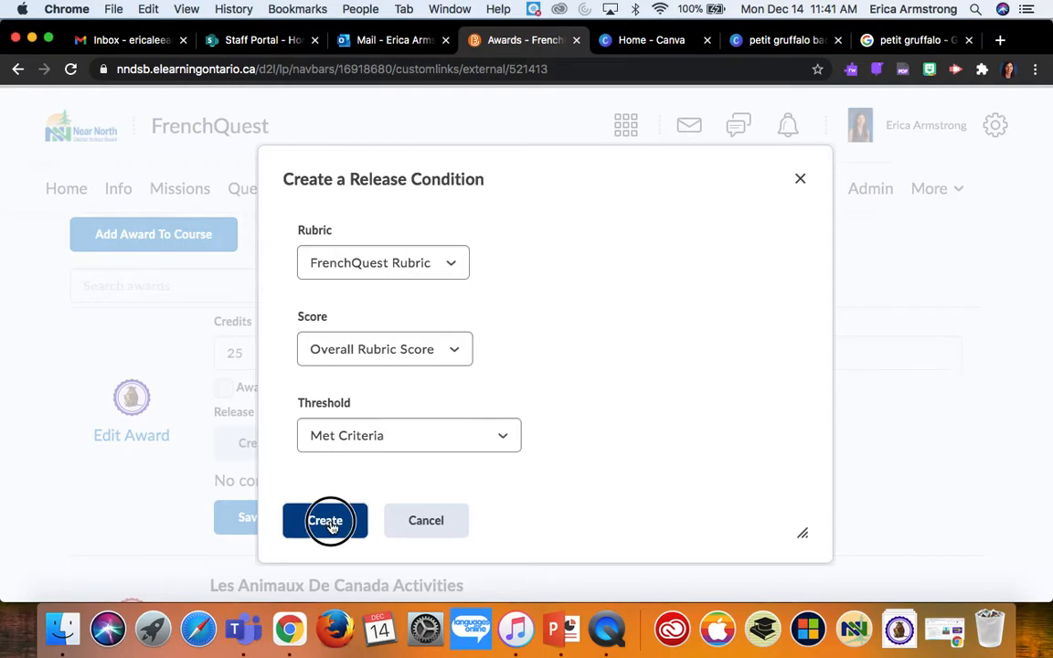
{"action": "left_click", "coordinate": [325, 519]}
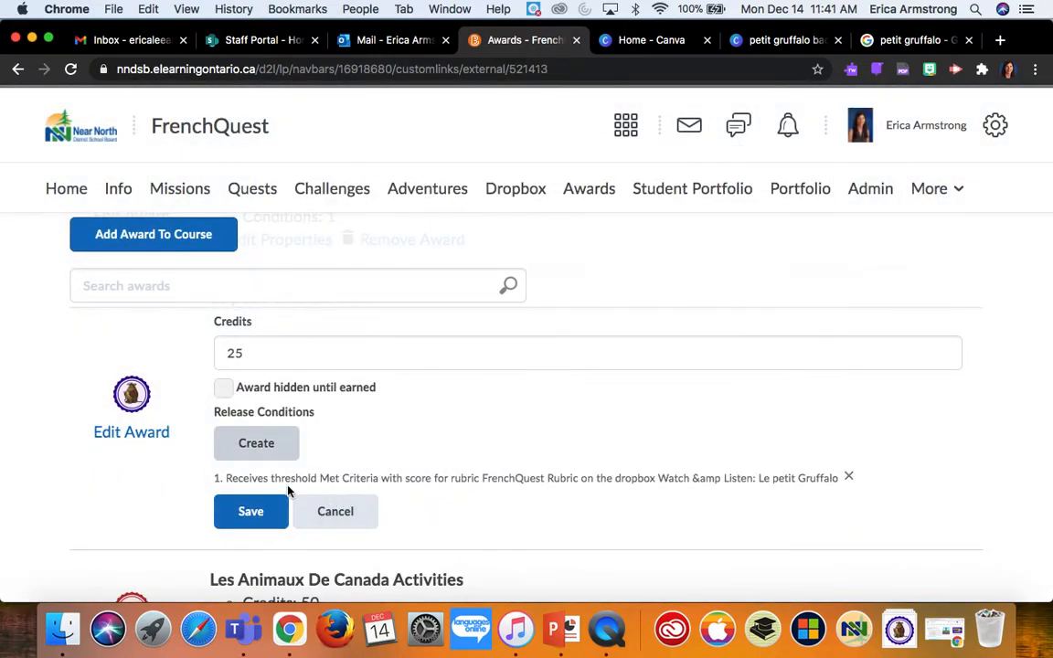
{"action": "mouse_move", "coordinate": [616, 479]}
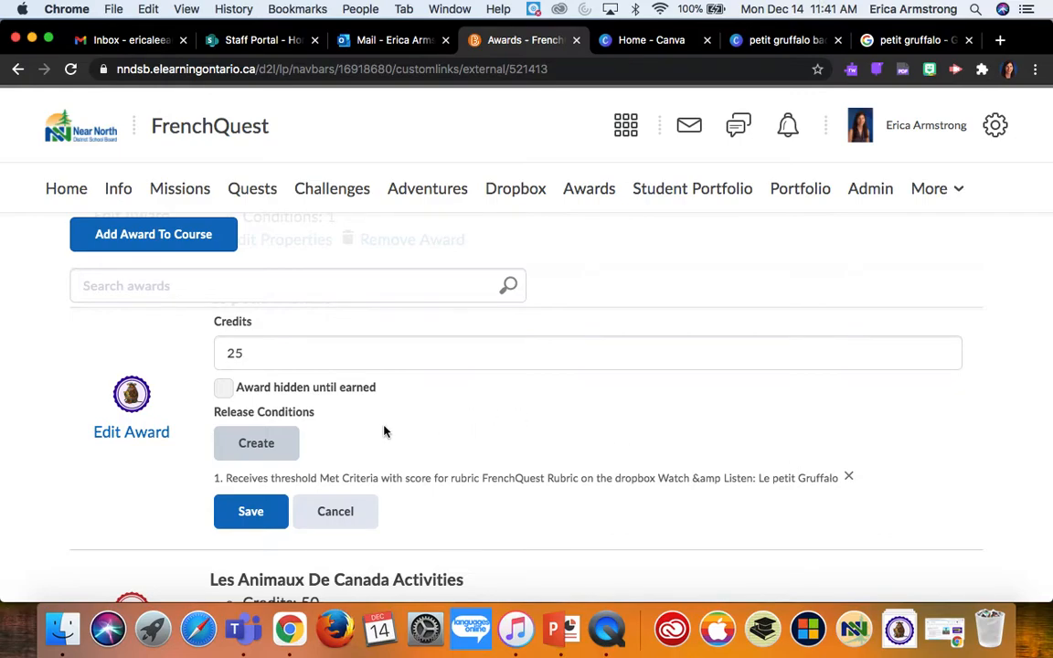
{"action": "mouse_move", "coordinate": [327, 450]}
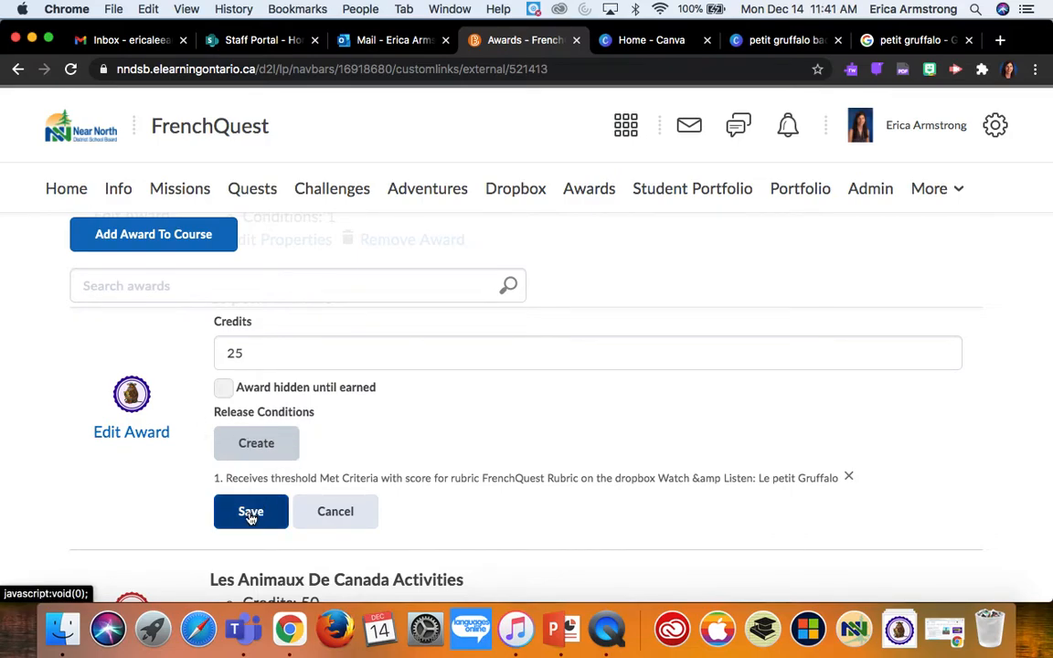
Save the award so it lists 25 credits and 1 condition
{"action": "left_click", "coordinate": [250, 512]}
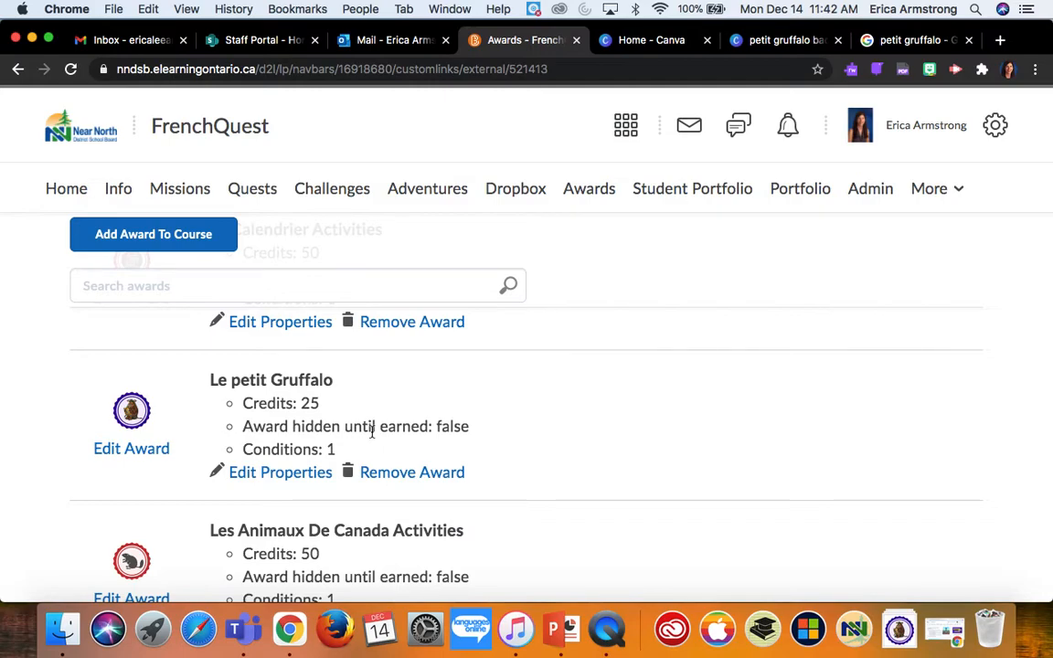
{"action": "mouse_move", "coordinate": [406, 413]}
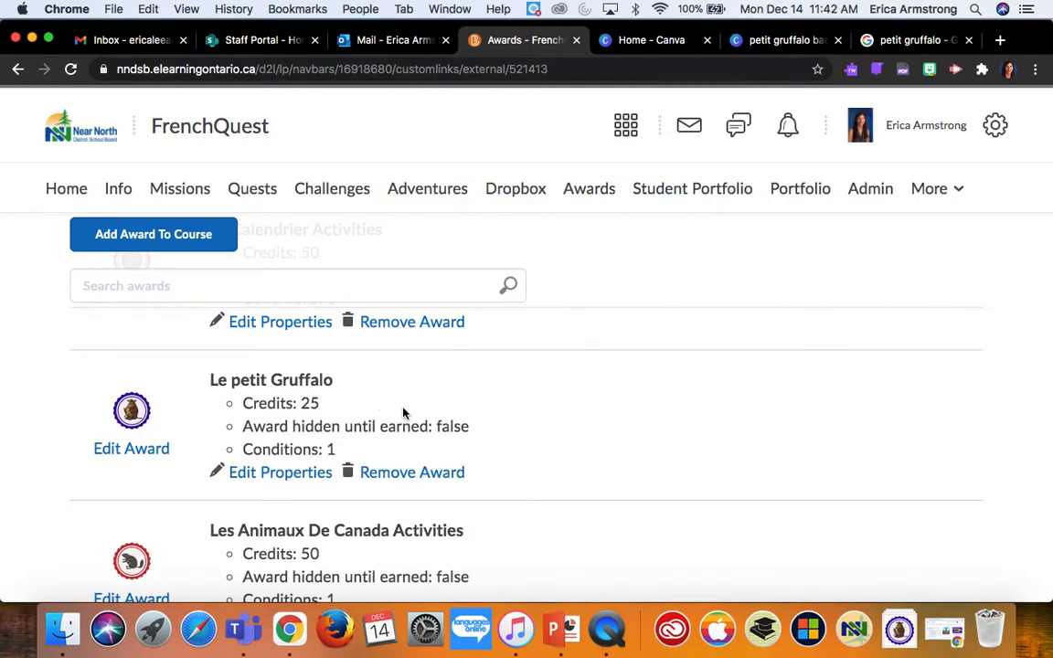